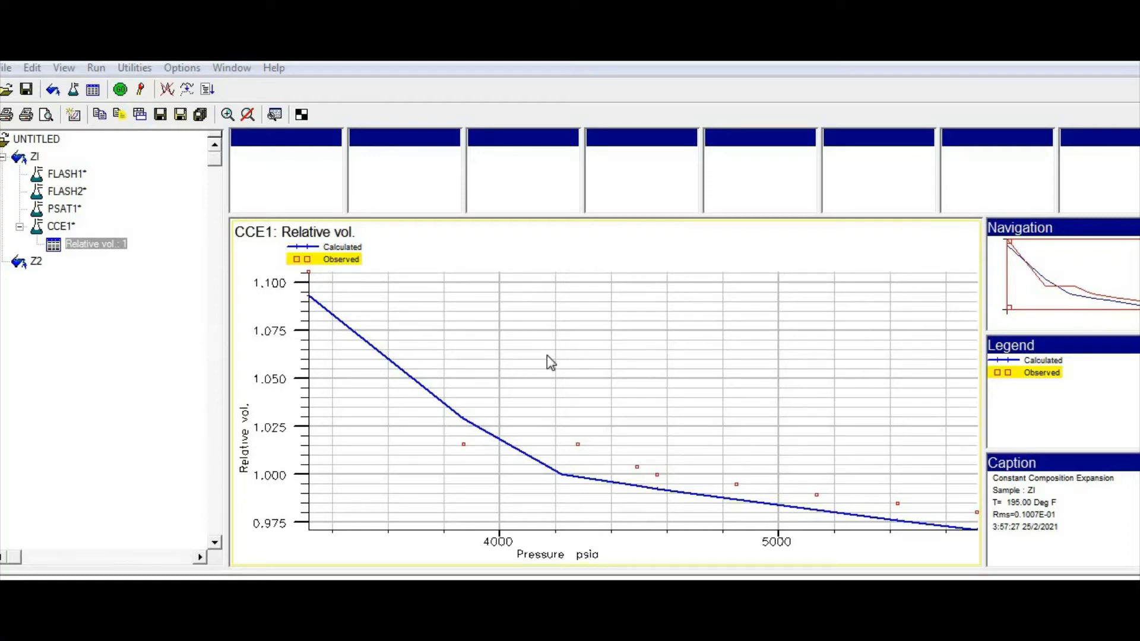
pyautogui.moveTo(591, 366)
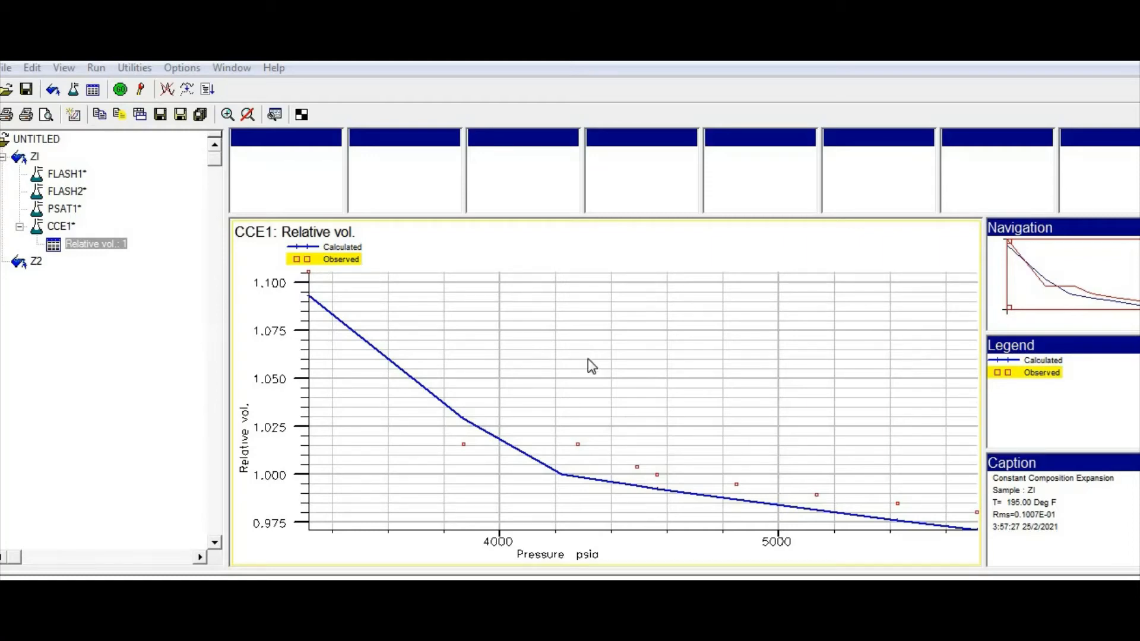
pyautogui.moveTo(577, 363)
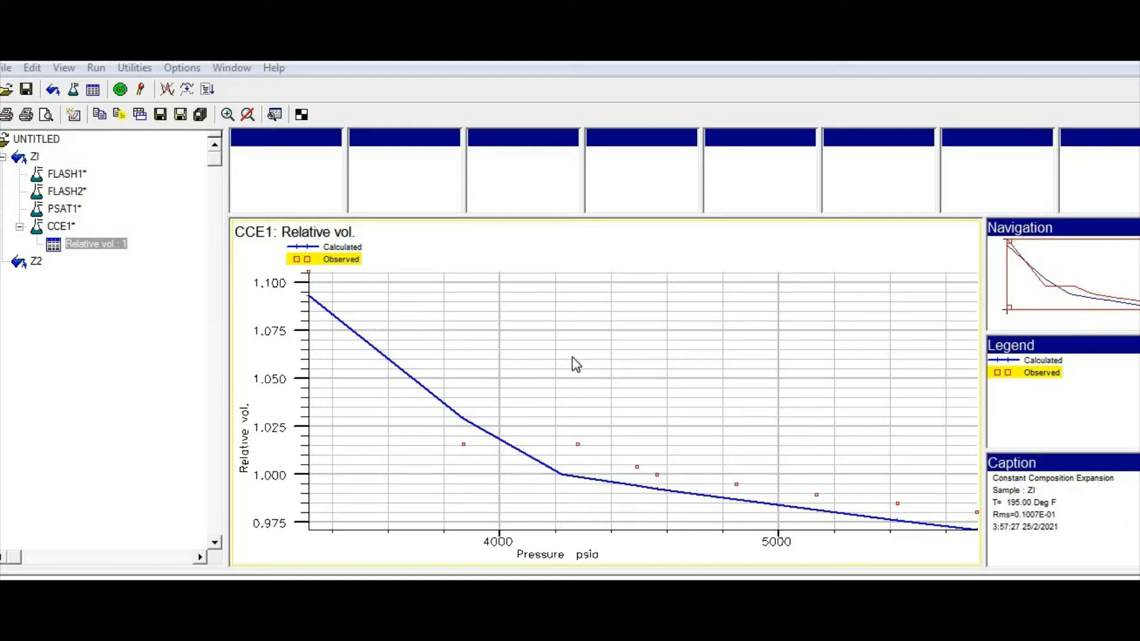
pyautogui.moveTo(558, 371)
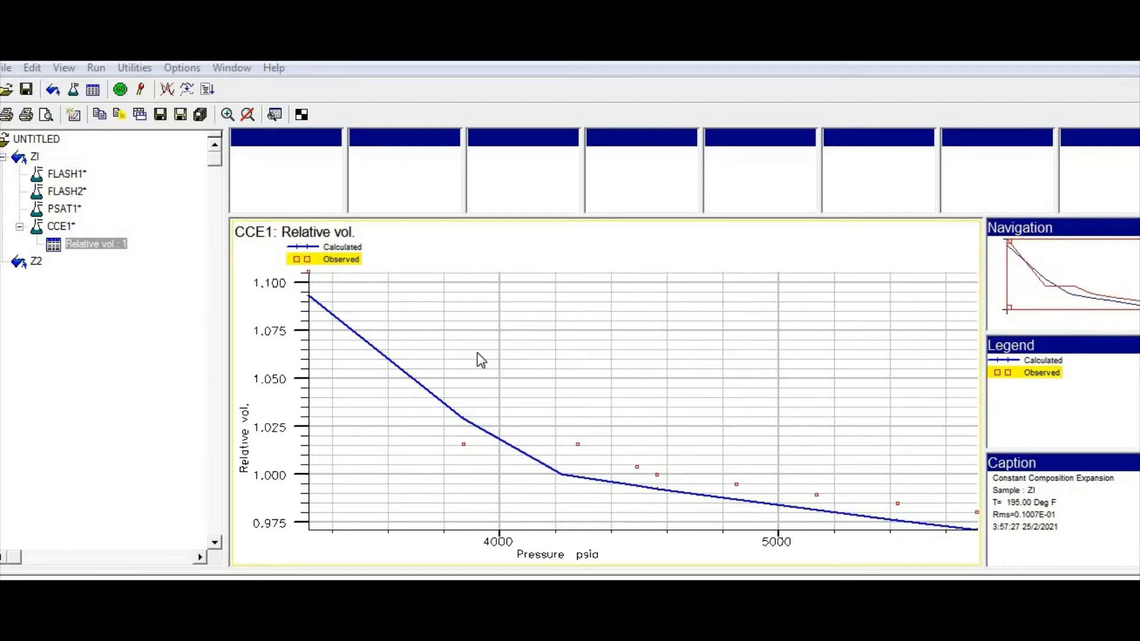
pyautogui.moveTo(394, 315)
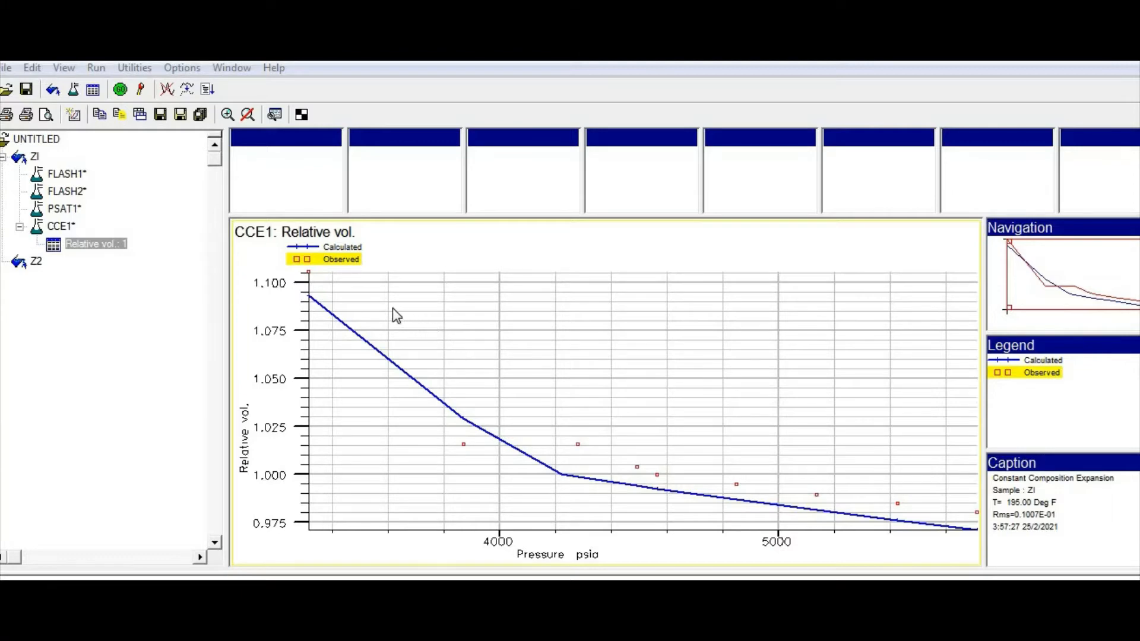
pyautogui.moveTo(387, 325)
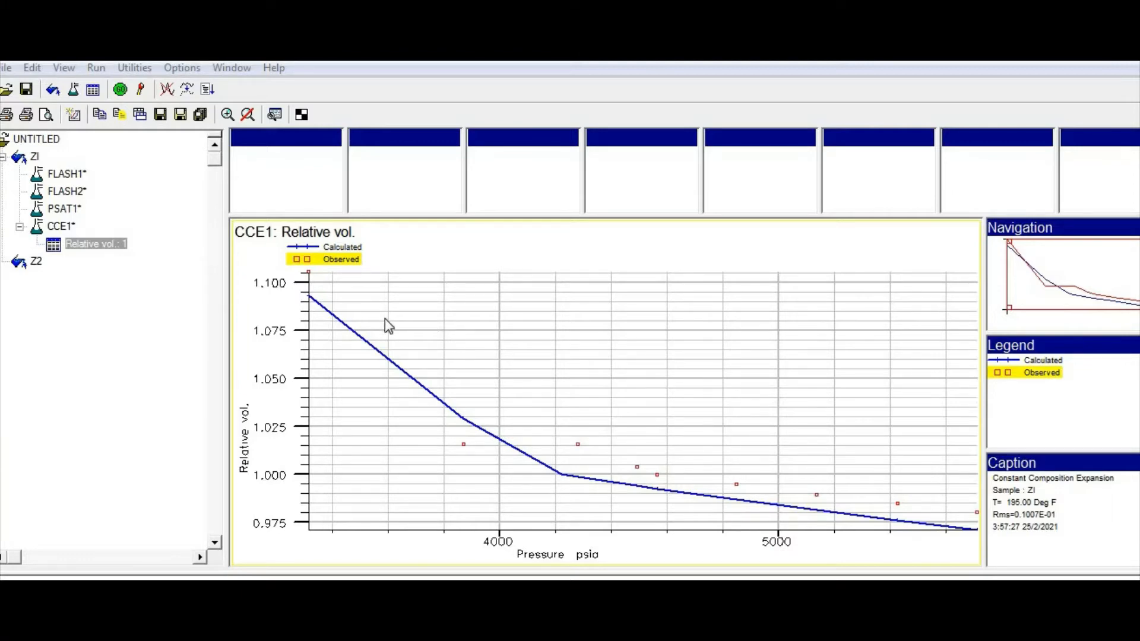
pyautogui.moveTo(348, 306)
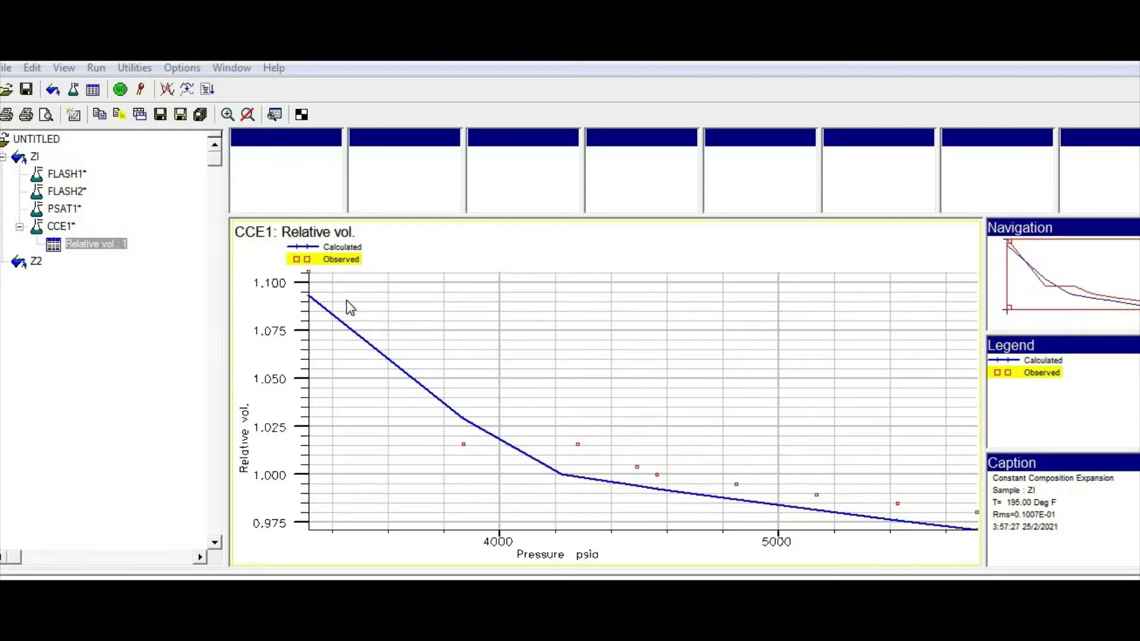
pyautogui.moveTo(473, 422)
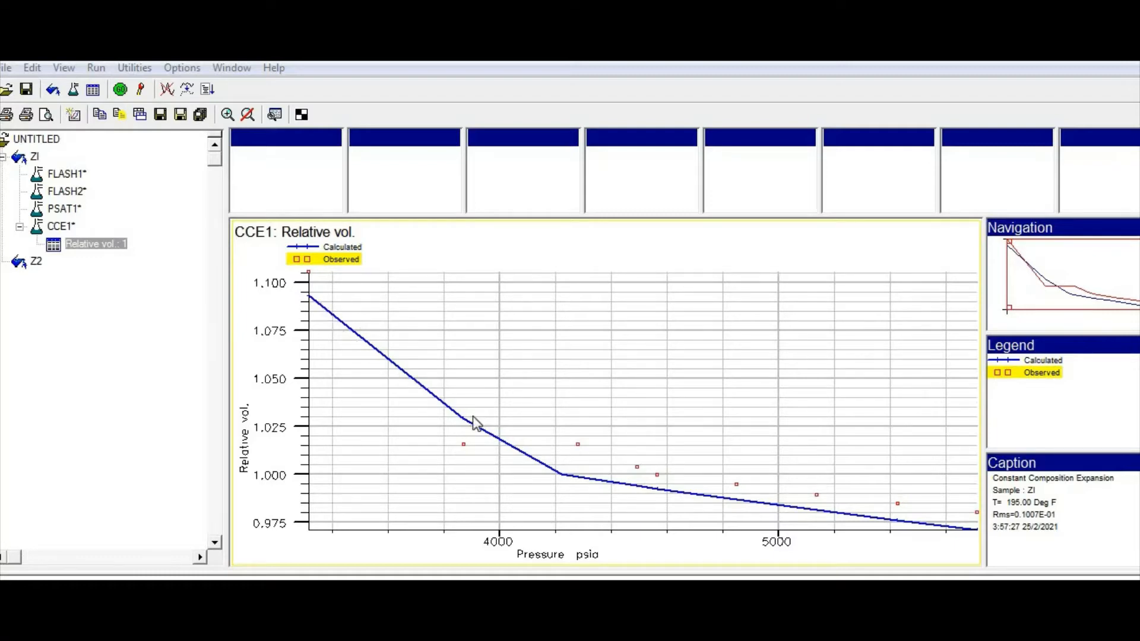
pyautogui.moveTo(622, 487)
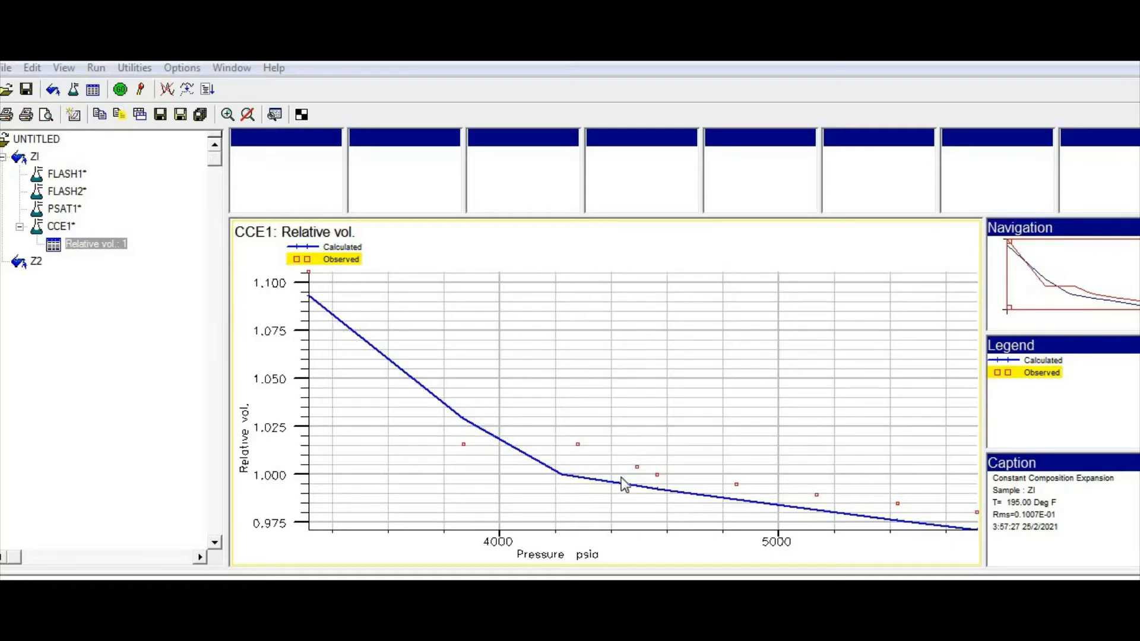
pyautogui.moveTo(640, 490)
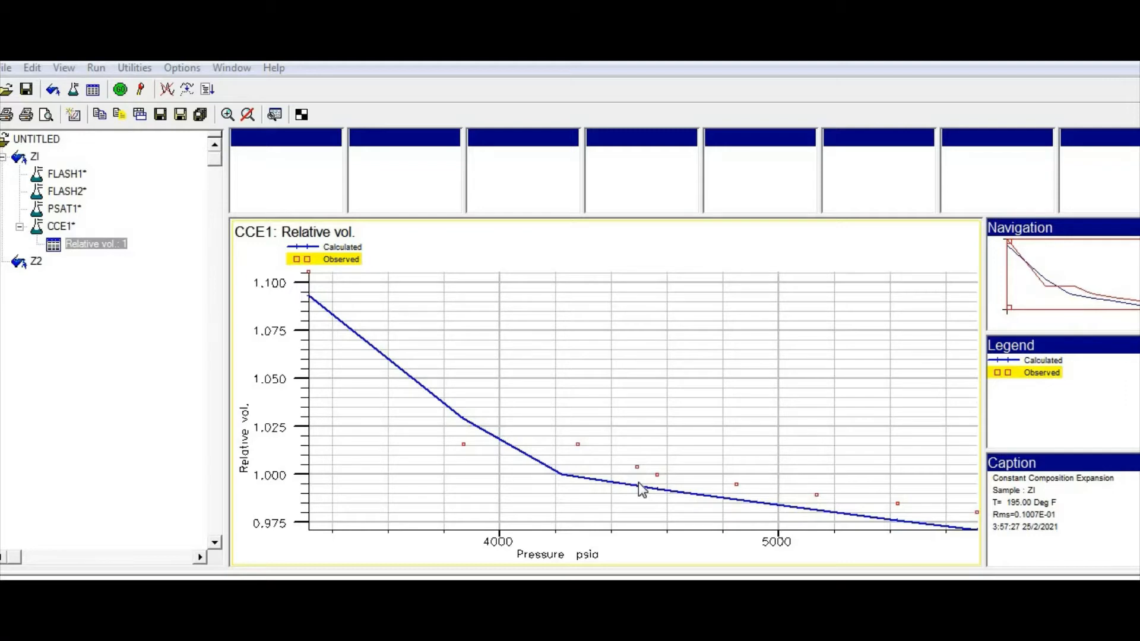
pyautogui.moveTo(632, 491)
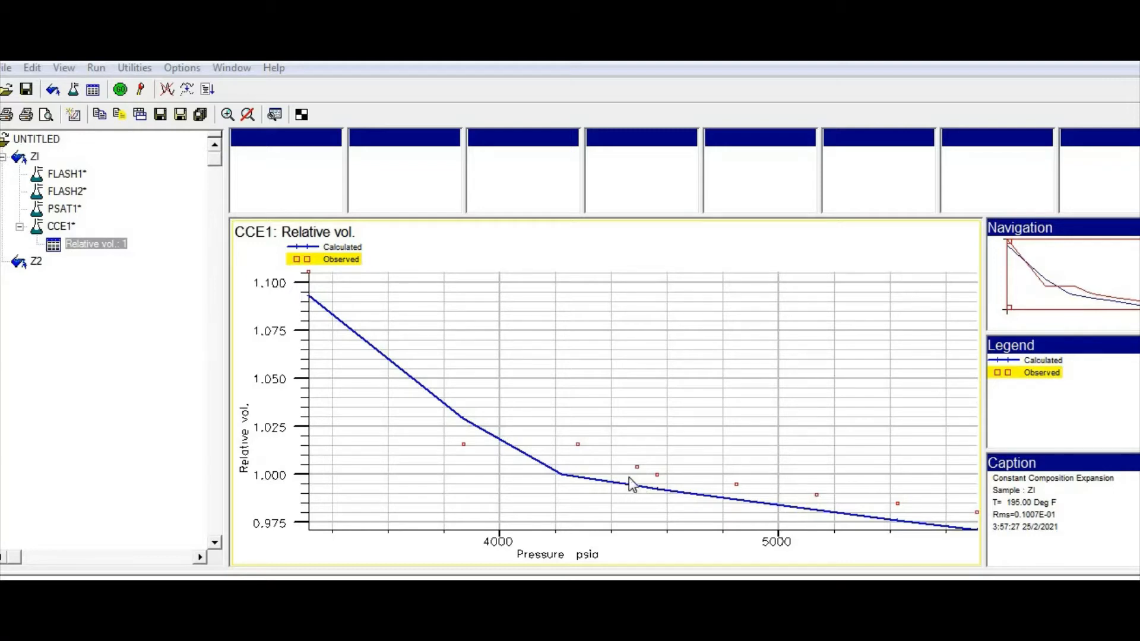
pyautogui.moveTo(620, 466)
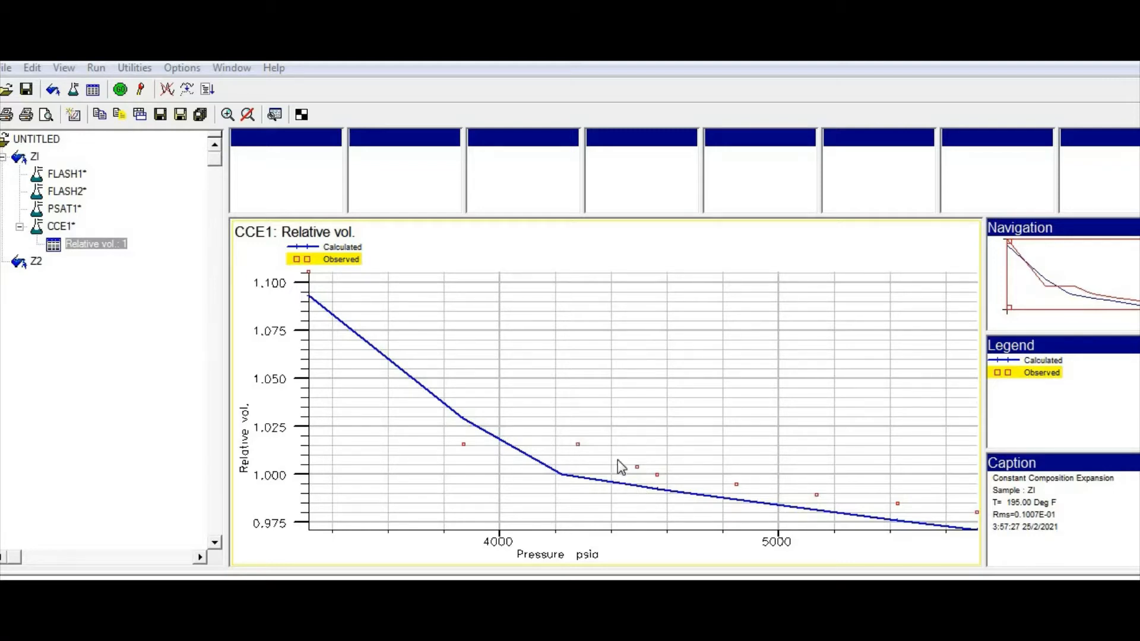
pyautogui.moveTo(659, 491)
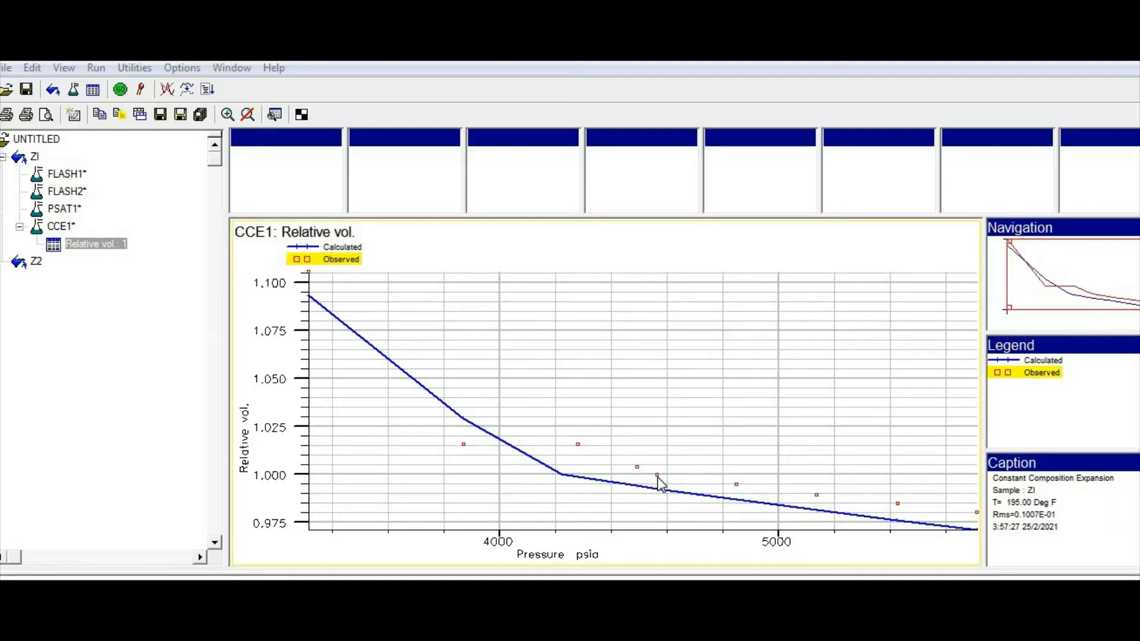
pyautogui.moveTo(667, 486)
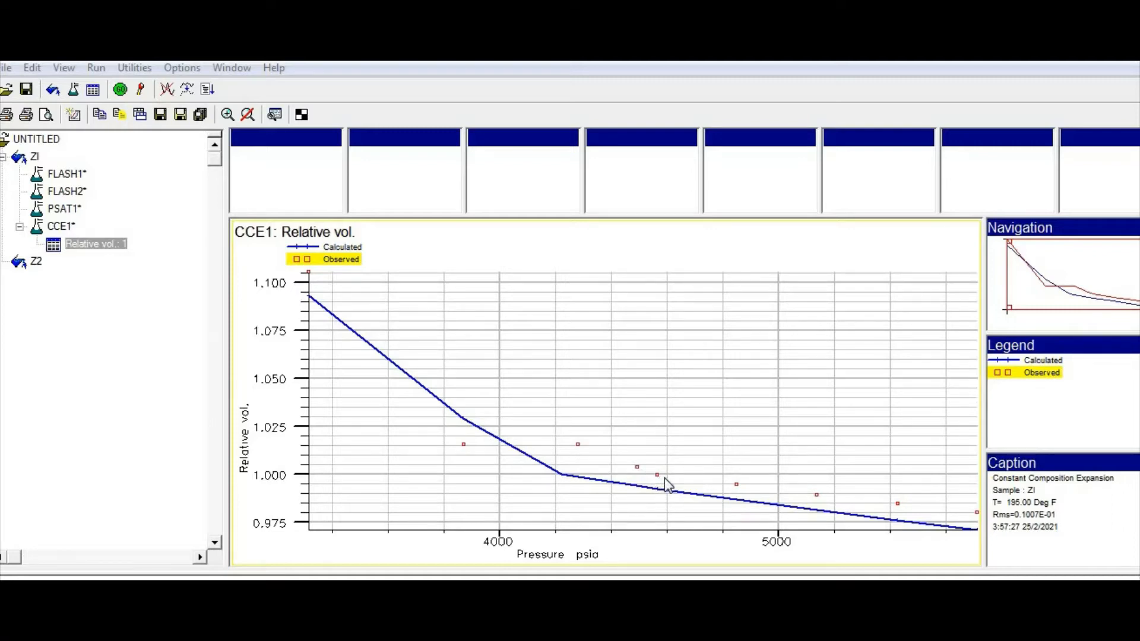
pyautogui.moveTo(651, 490)
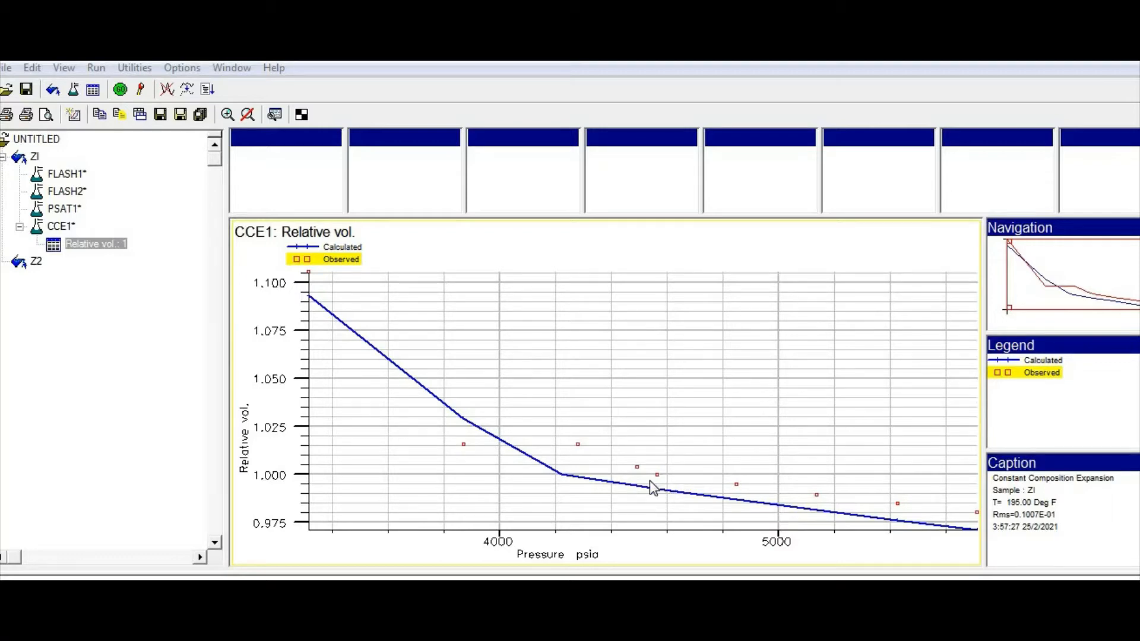
pyautogui.moveTo(556, 489)
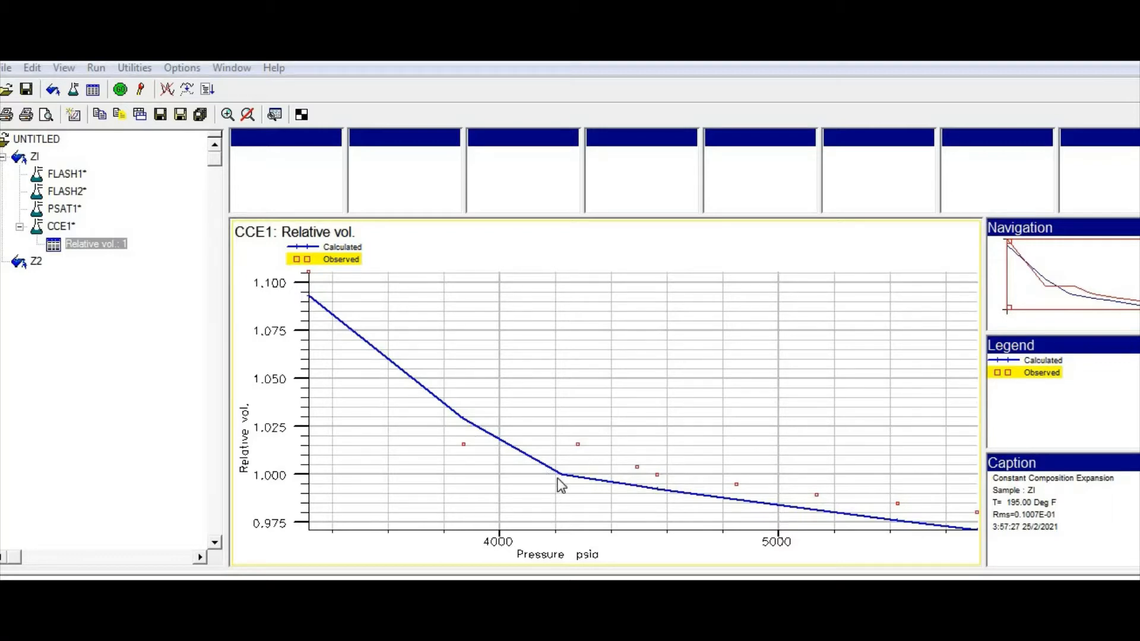
pyautogui.moveTo(739, 484)
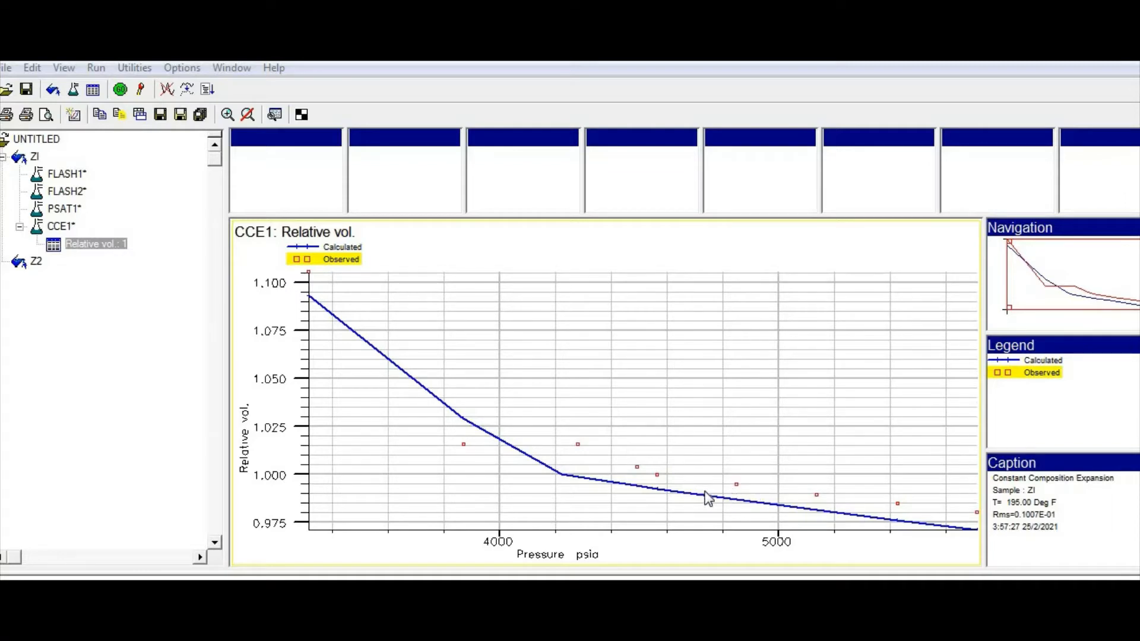
pyautogui.moveTo(737, 503)
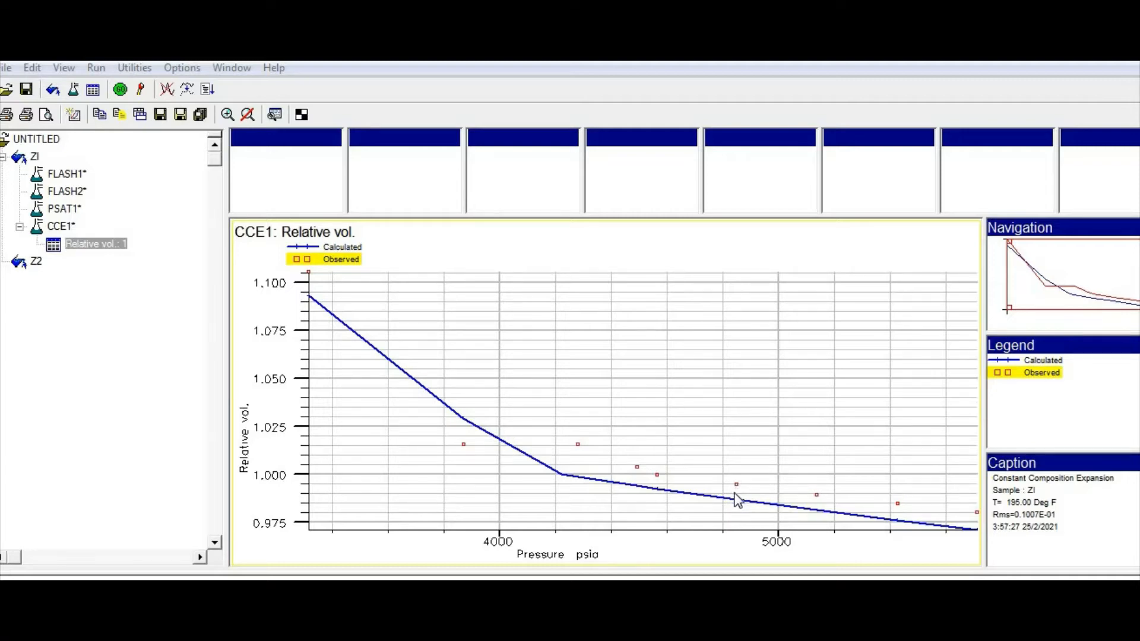
pyautogui.moveTo(745, 514)
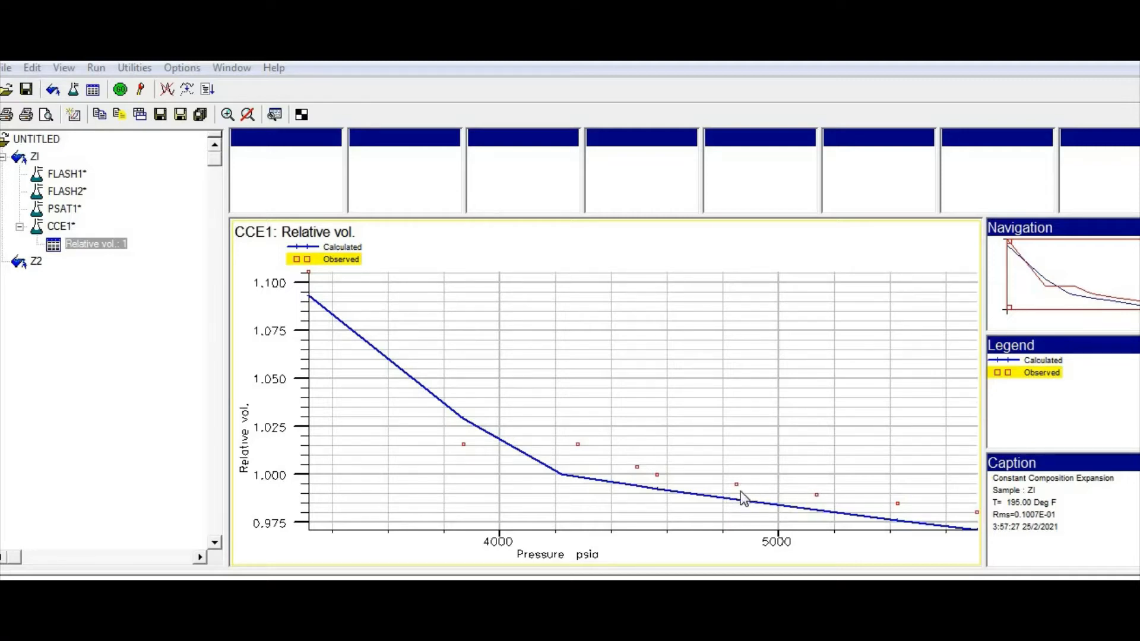
pyautogui.moveTo(723, 510)
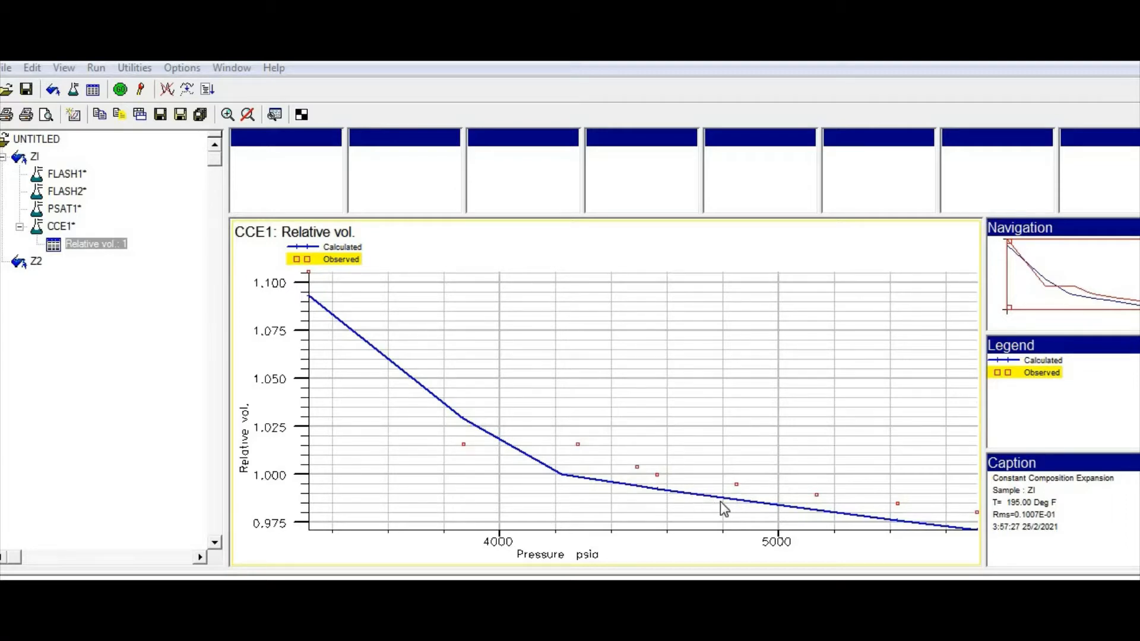
pyautogui.moveTo(401, 359)
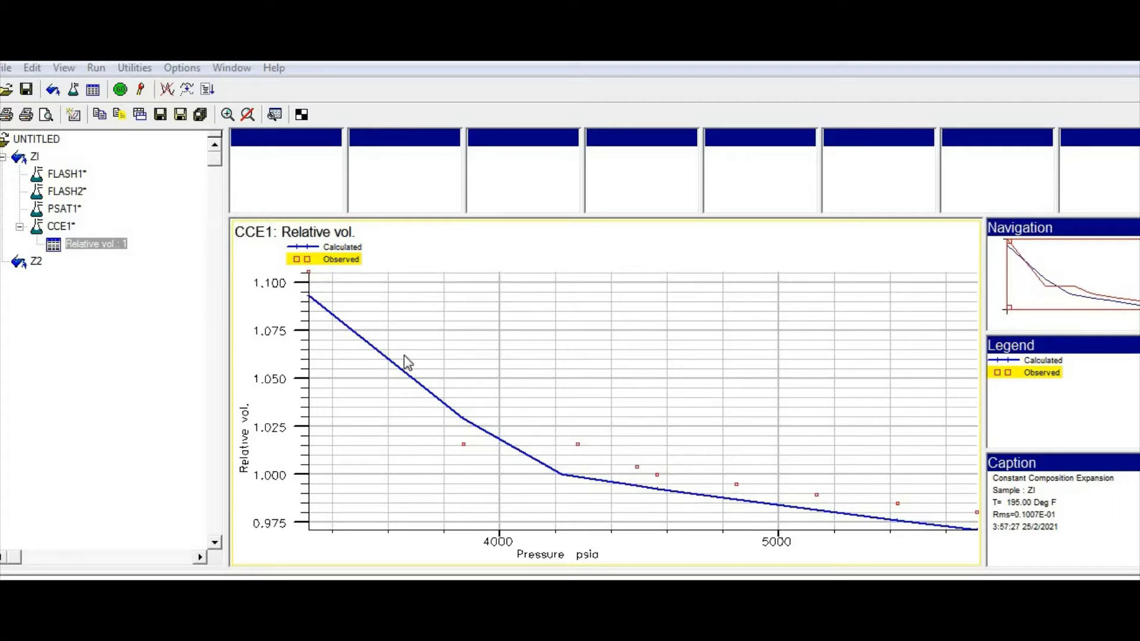
pyautogui.moveTo(139, 76)
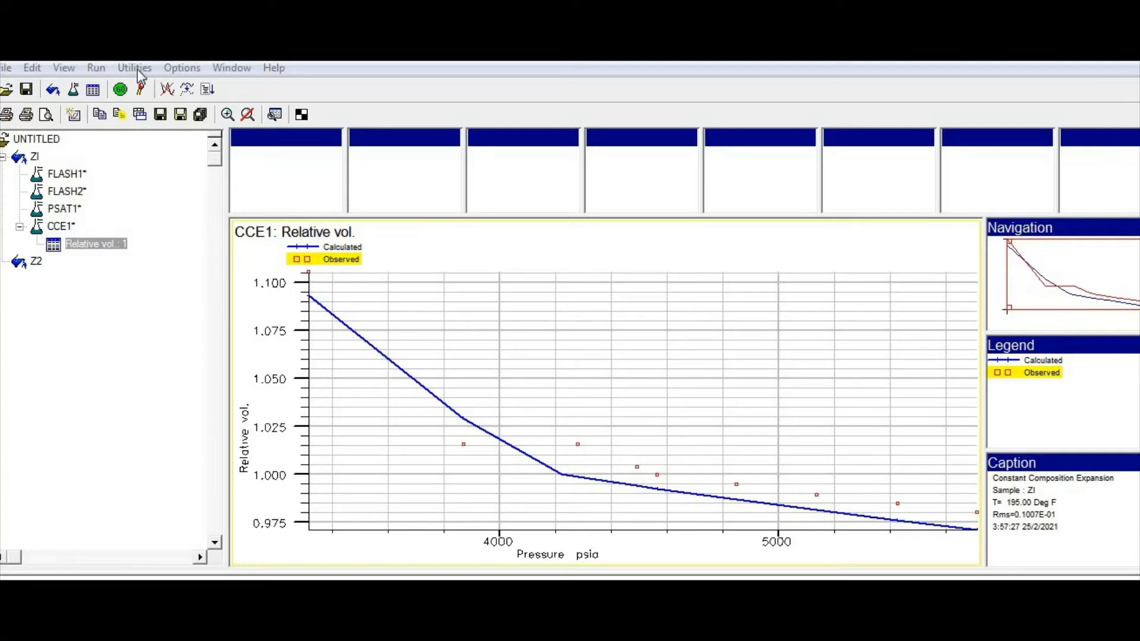
# Open the Regression Panel's EOS parameter table and reset the earlier C11 and C12+ selections
pyautogui.click(95, 67)
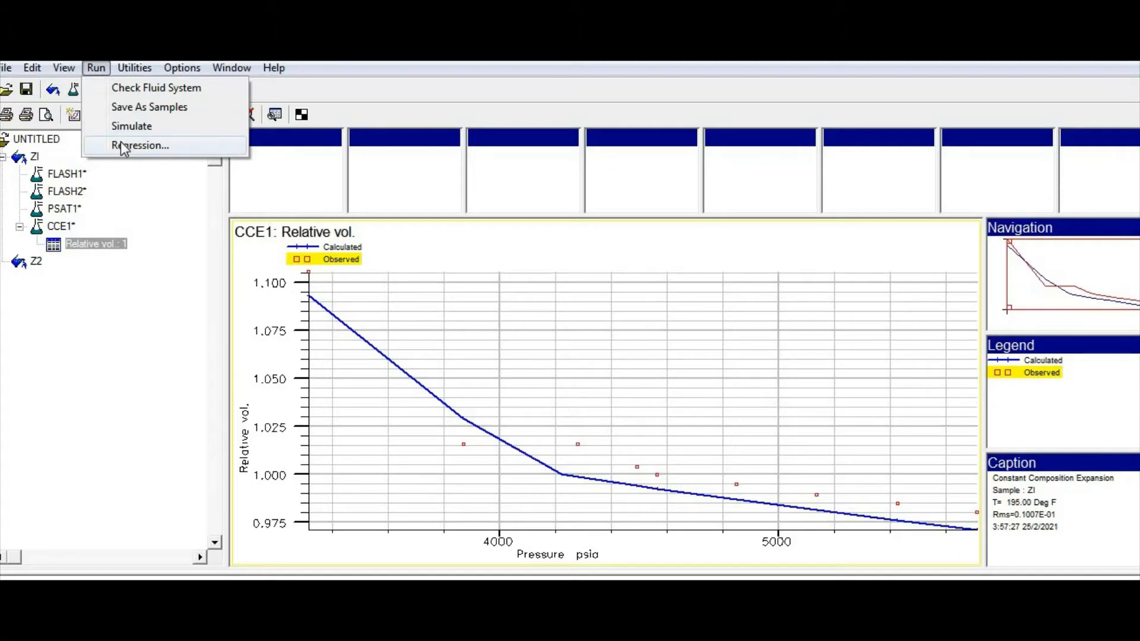
pyautogui.click(138, 145)
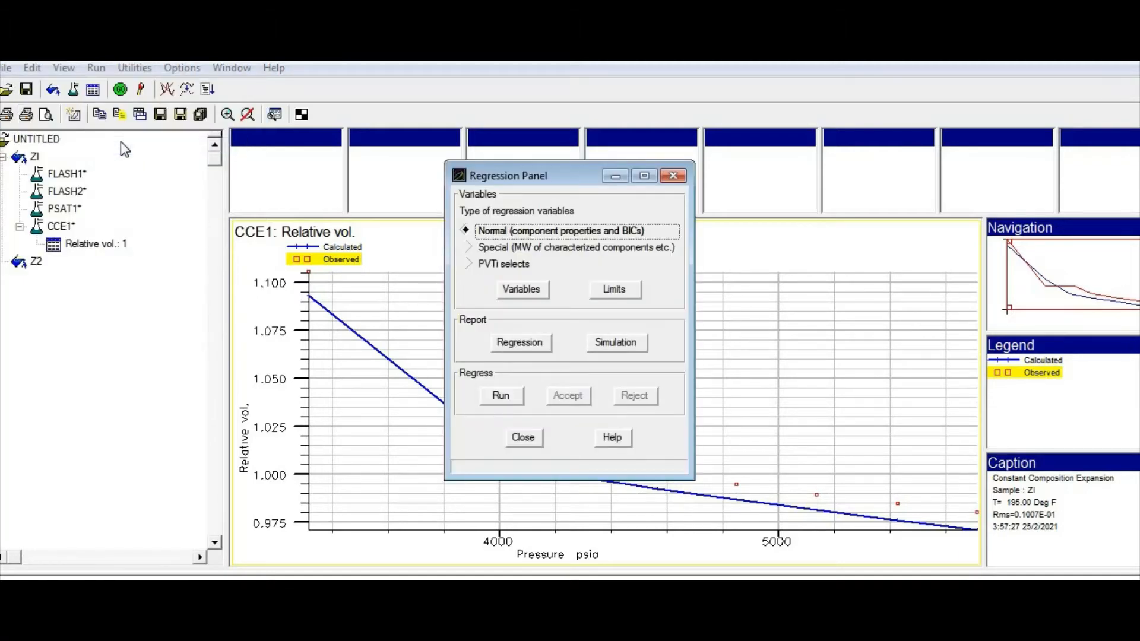
pyautogui.moveTo(491, 231)
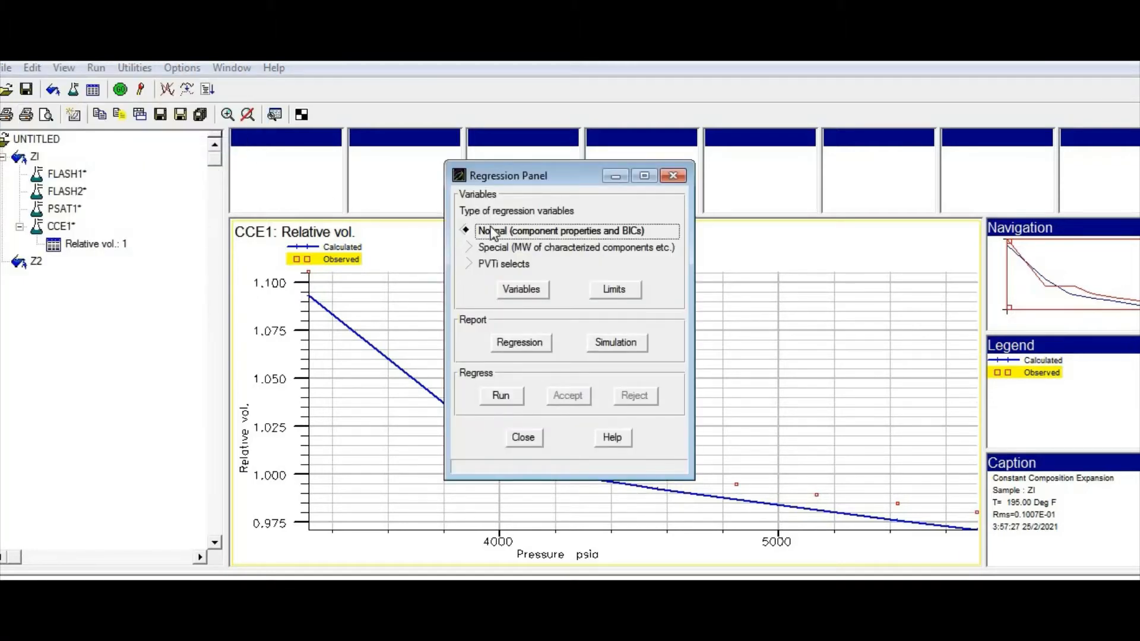
pyautogui.moveTo(509, 267)
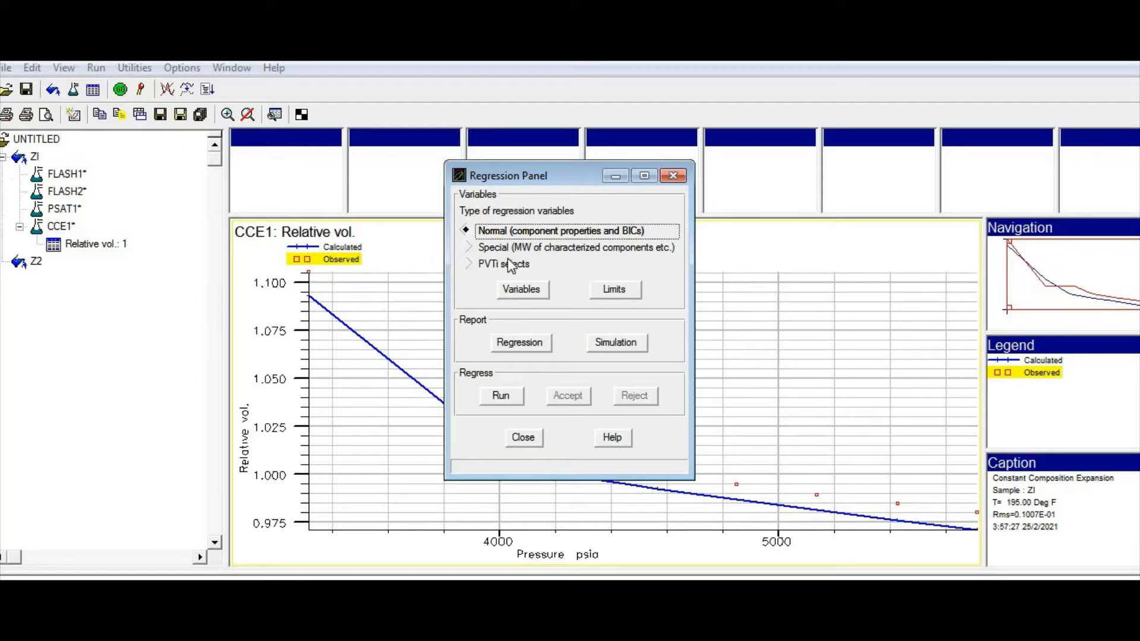
pyautogui.moveTo(510, 266)
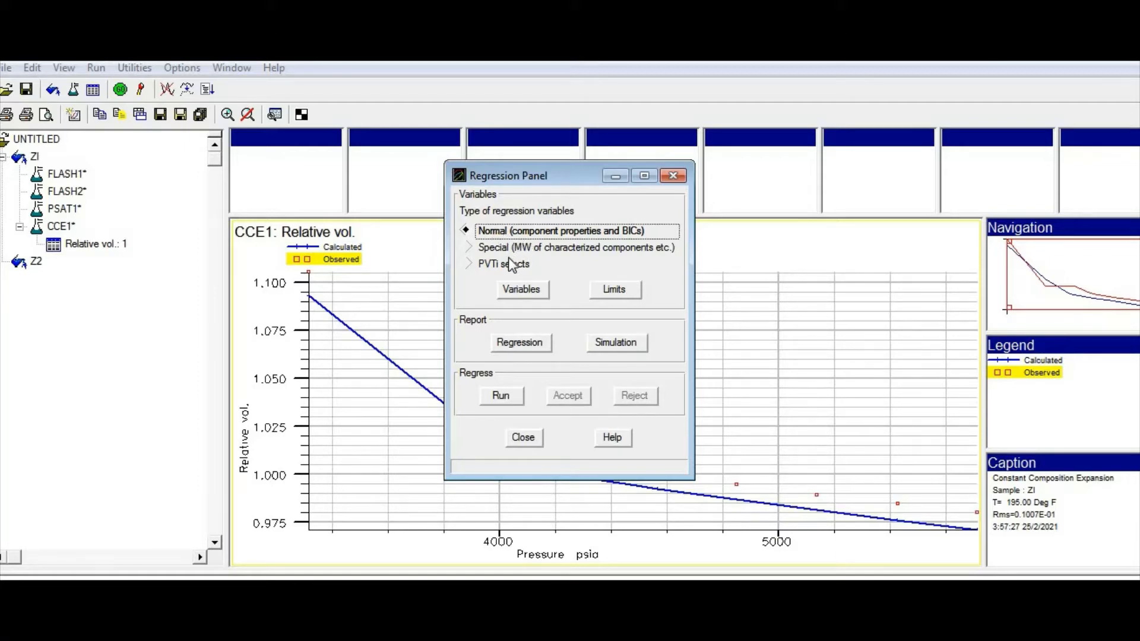
pyautogui.moveTo(525, 237)
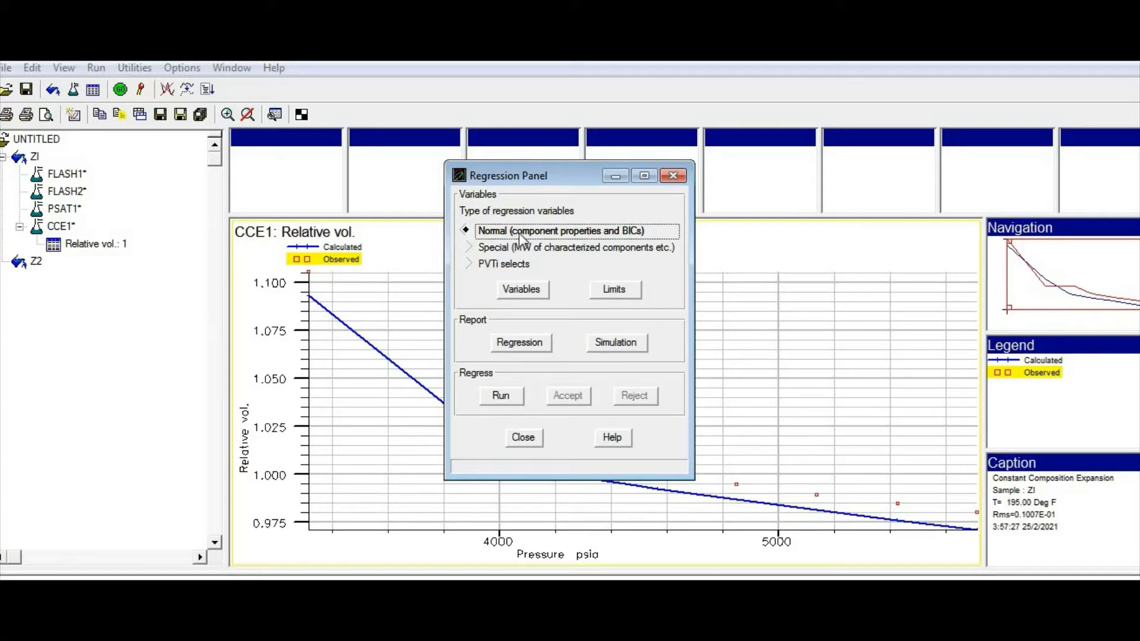
pyautogui.moveTo(530, 241)
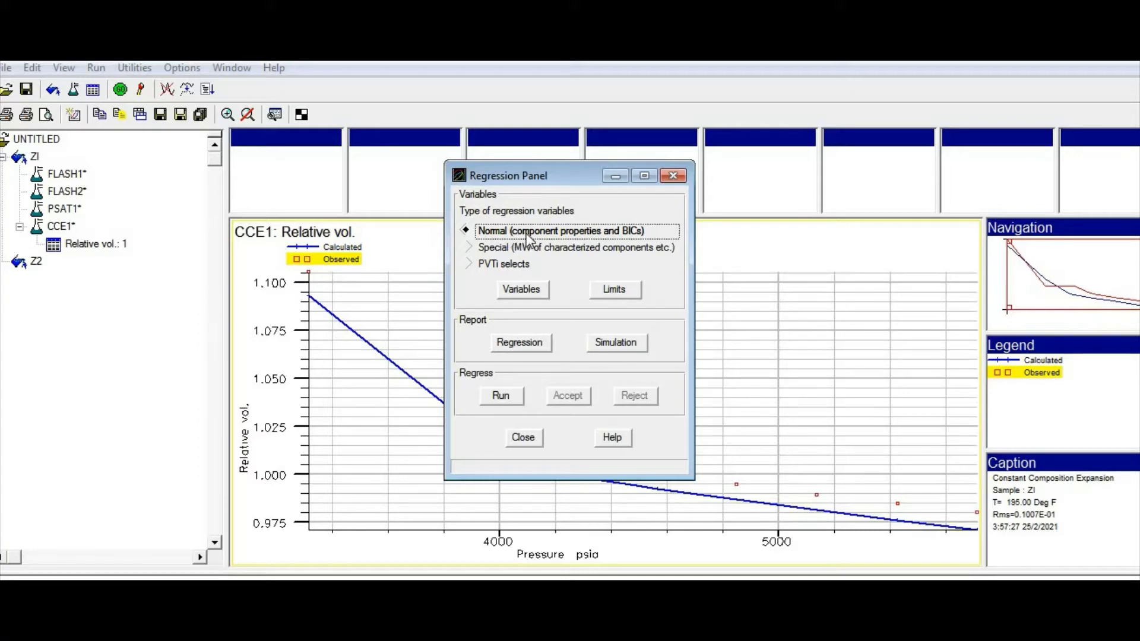
pyautogui.moveTo(559, 240)
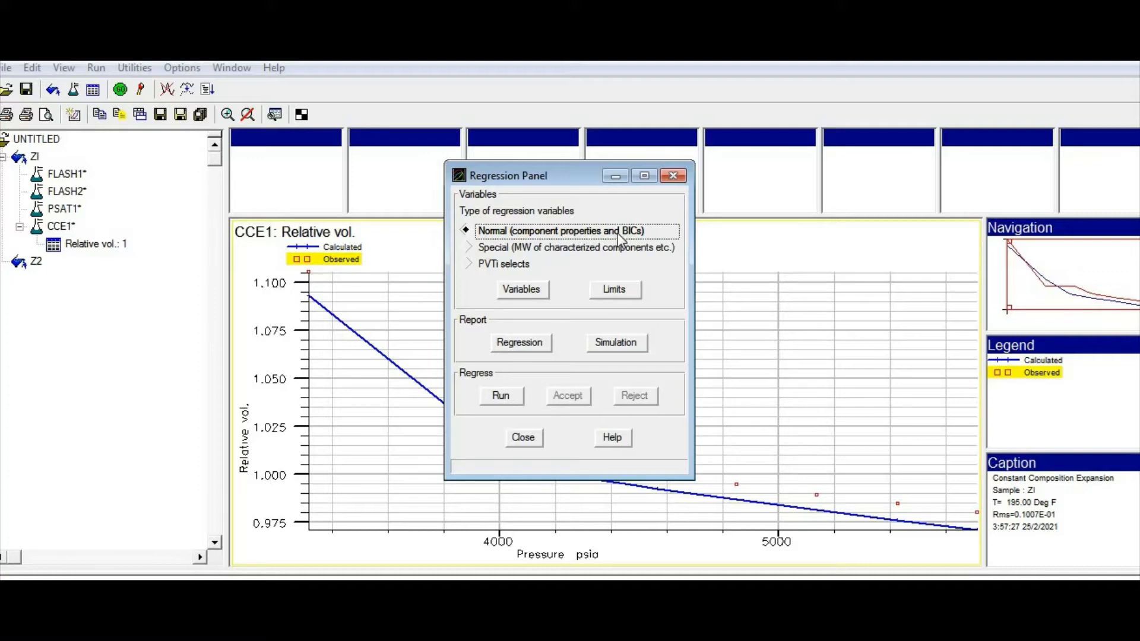
pyautogui.moveTo(593, 242)
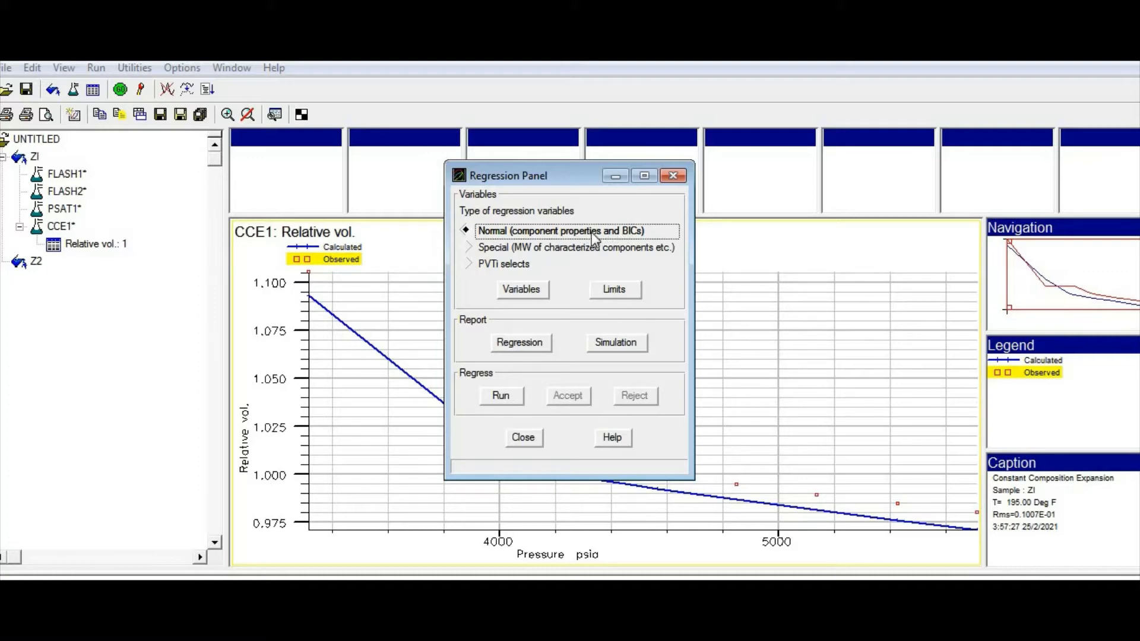
pyautogui.moveTo(564, 240)
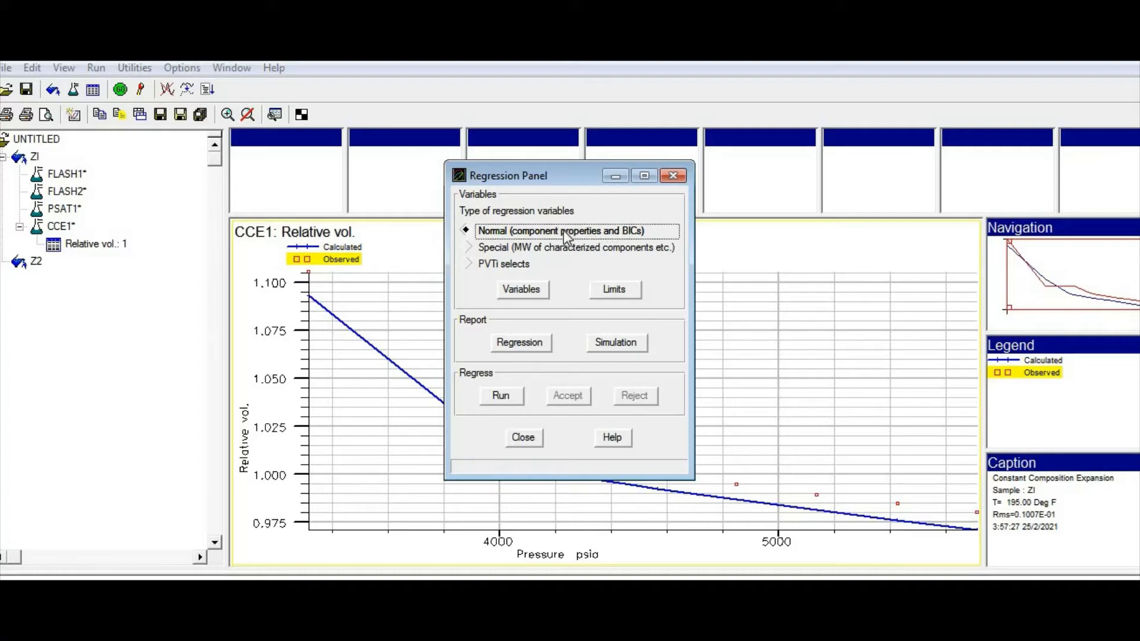
pyautogui.moveTo(559, 240)
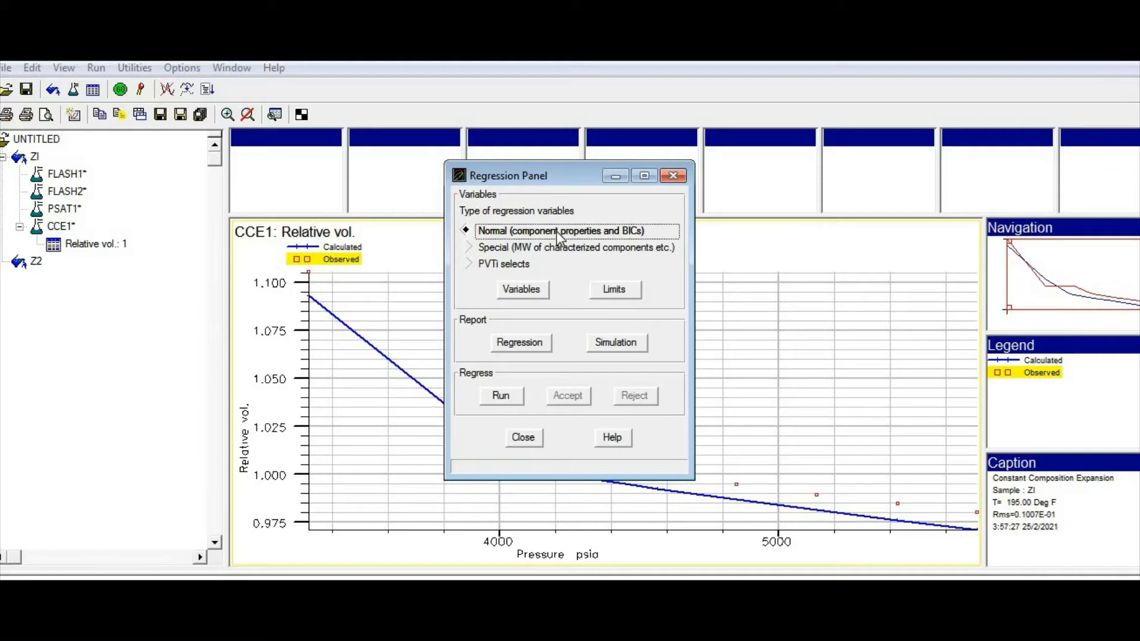
pyautogui.moveTo(562, 252)
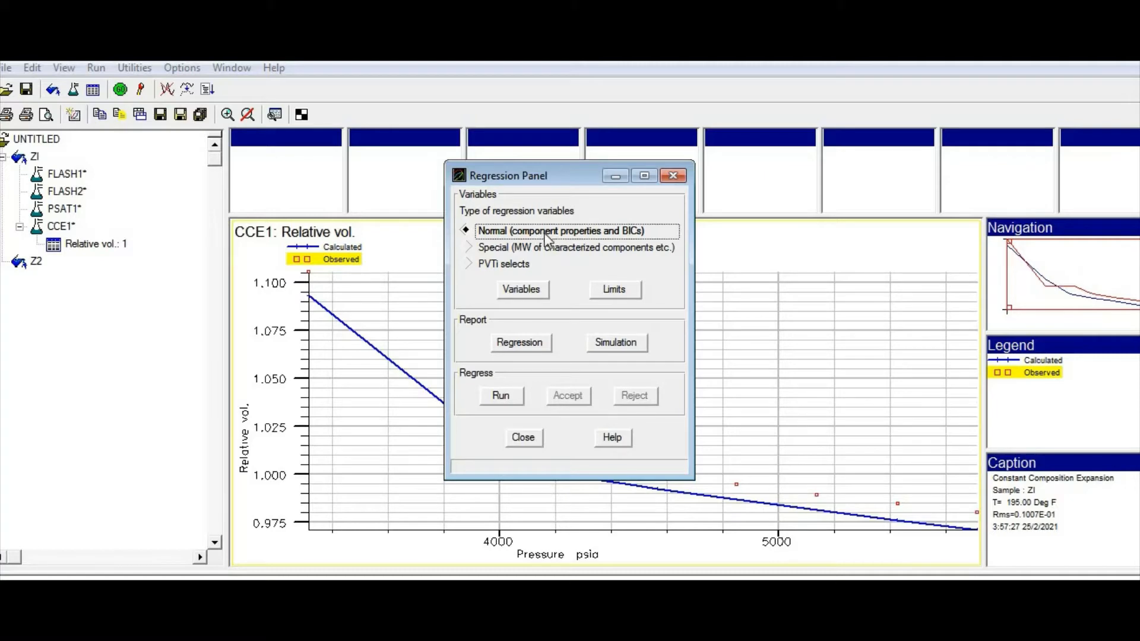
pyautogui.moveTo(549, 239)
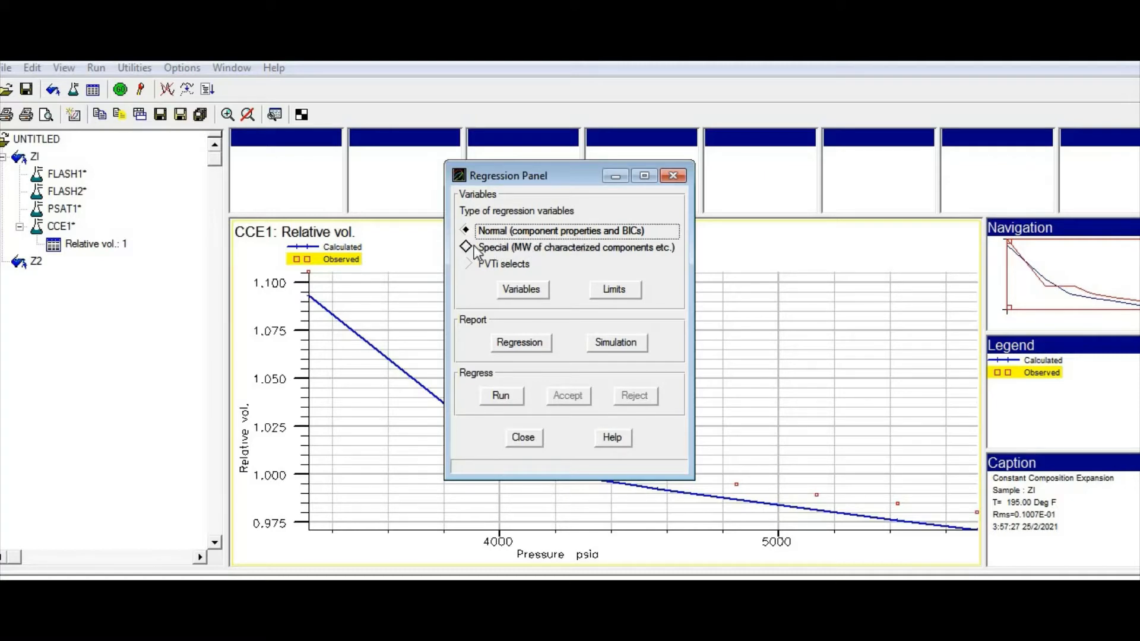
pyautogui.click(466, 247)
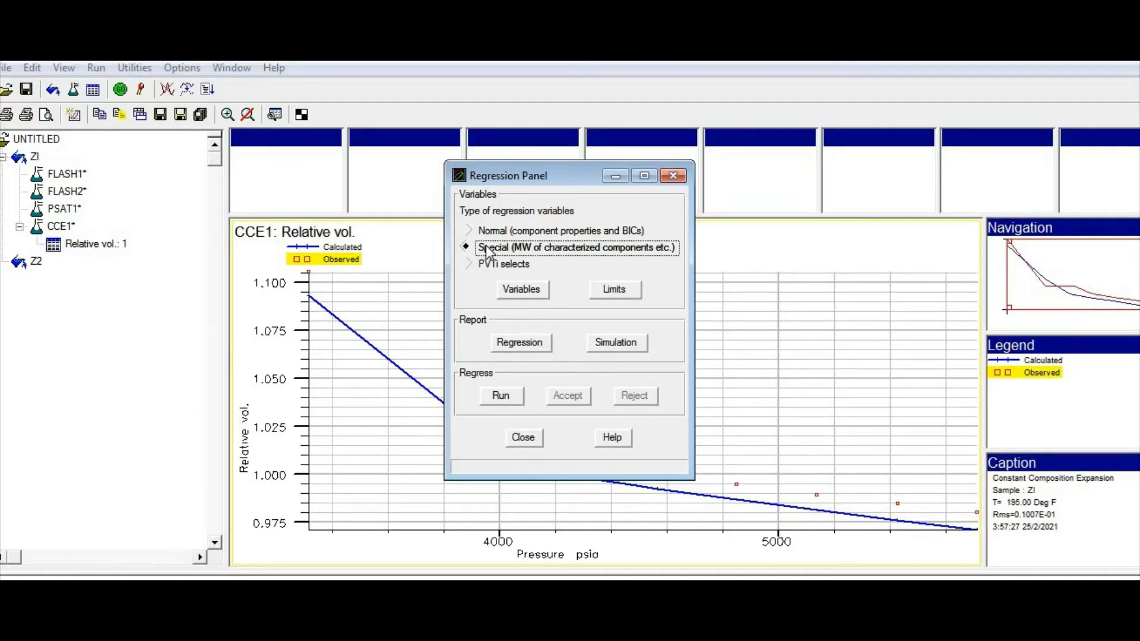
pyautogui.moveTo(514, 261)
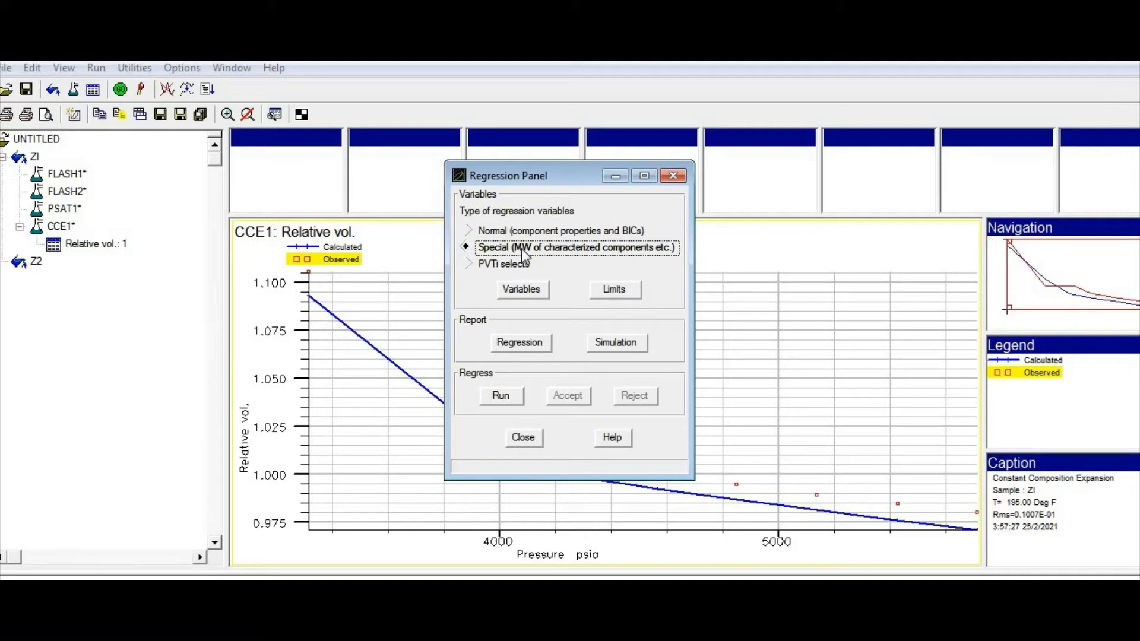
pyautogui.click(513, 231)
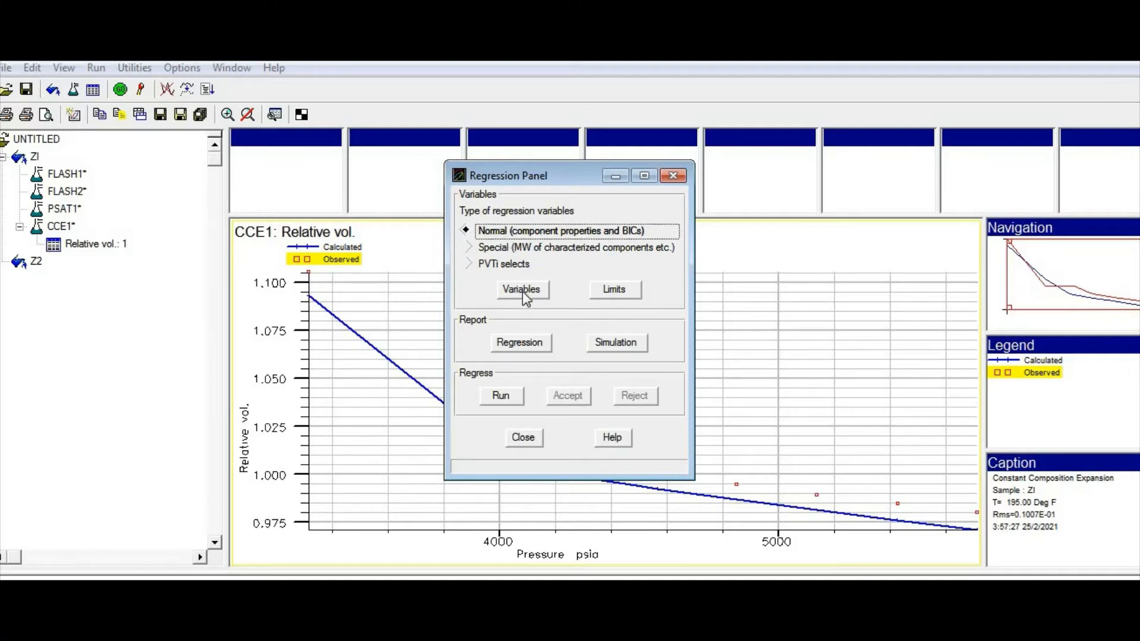
pyautogui.click(521, 290)
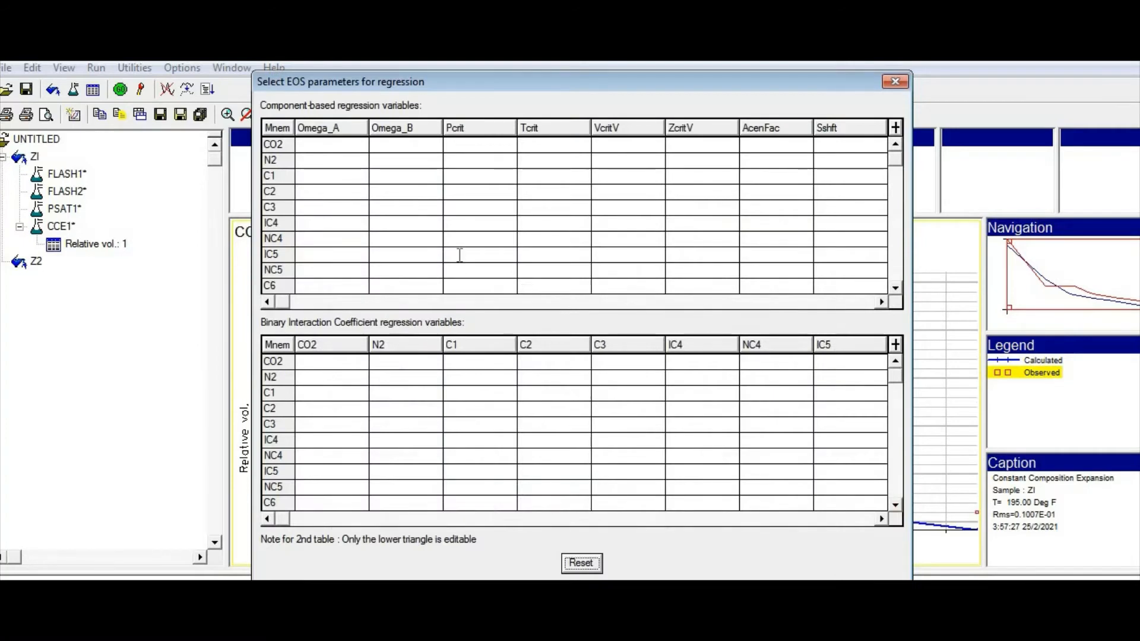
pyautogui.moveTo(481, 293)
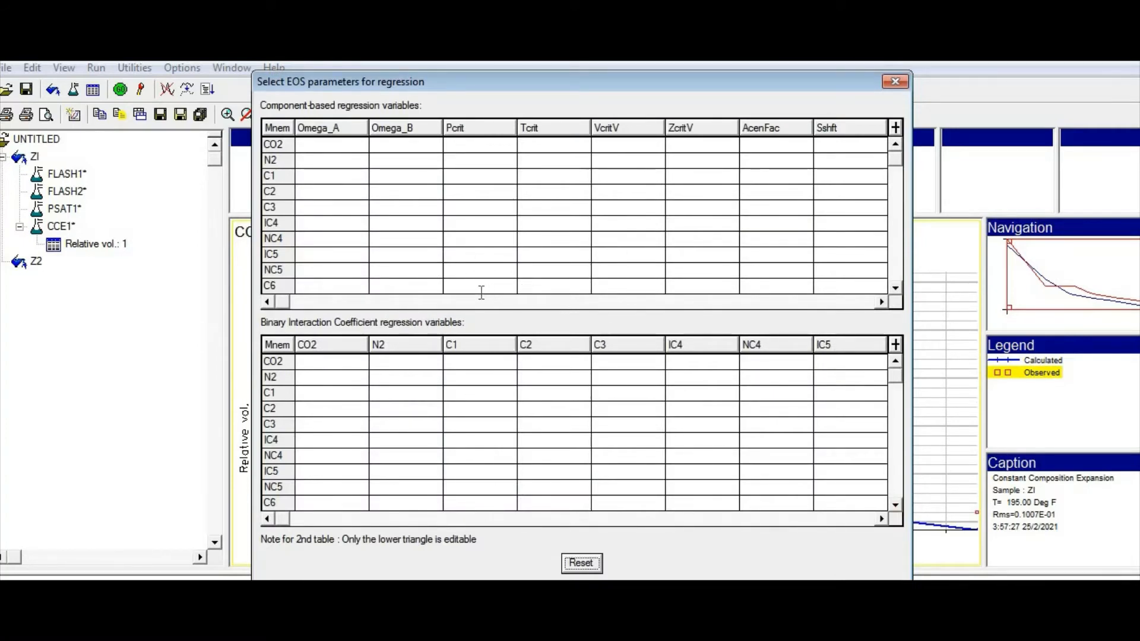
pyautogui.moveTo(281, 162)
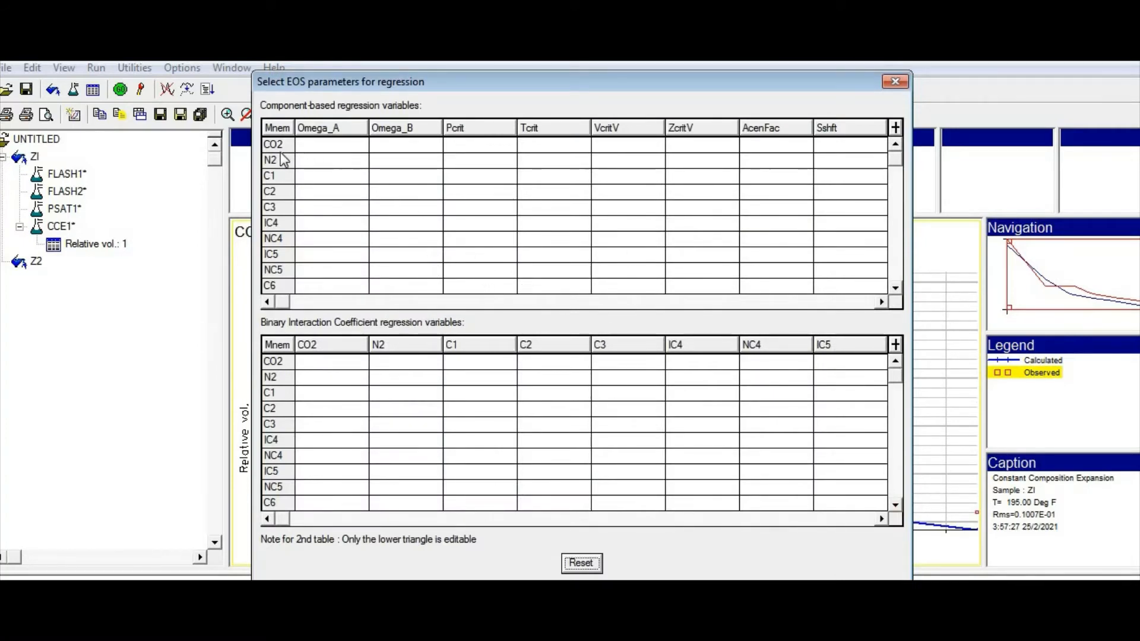
pyautogui.moveTo(893, 291)
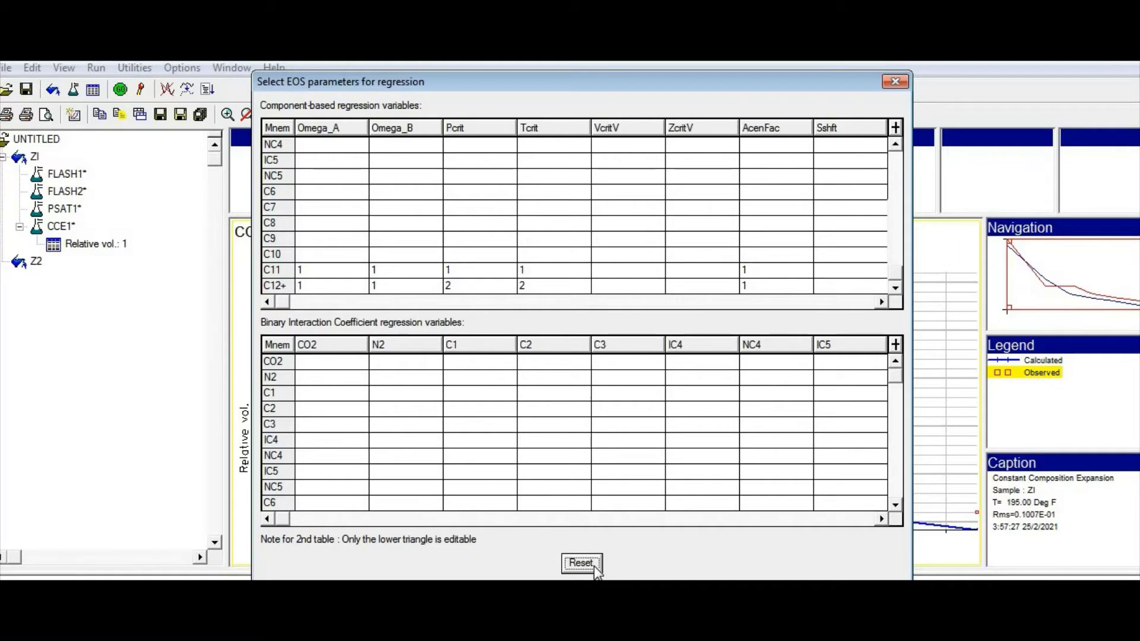
pyautogui.click(580, 563)
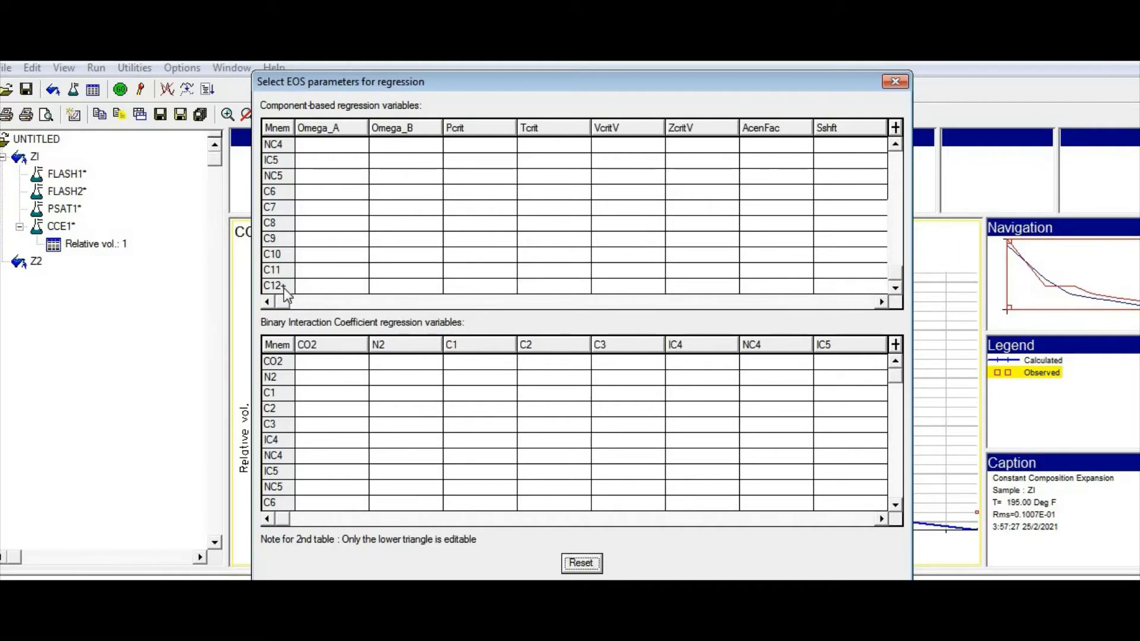
pyautogui.moveTo(903, 159)
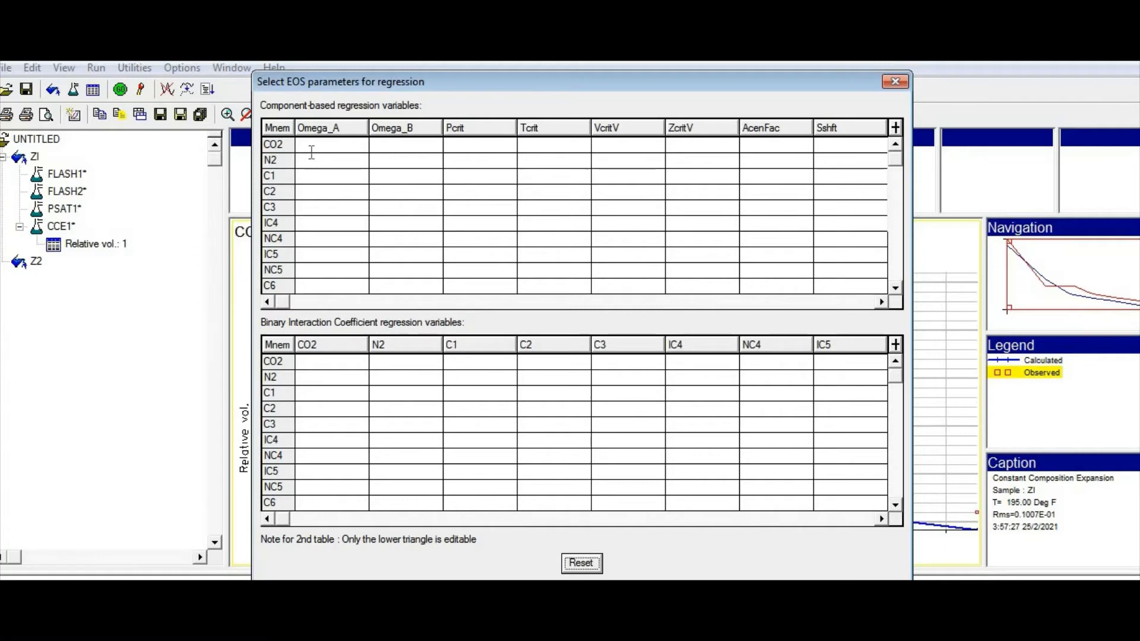
pyautogui.moveTo(397, 122)
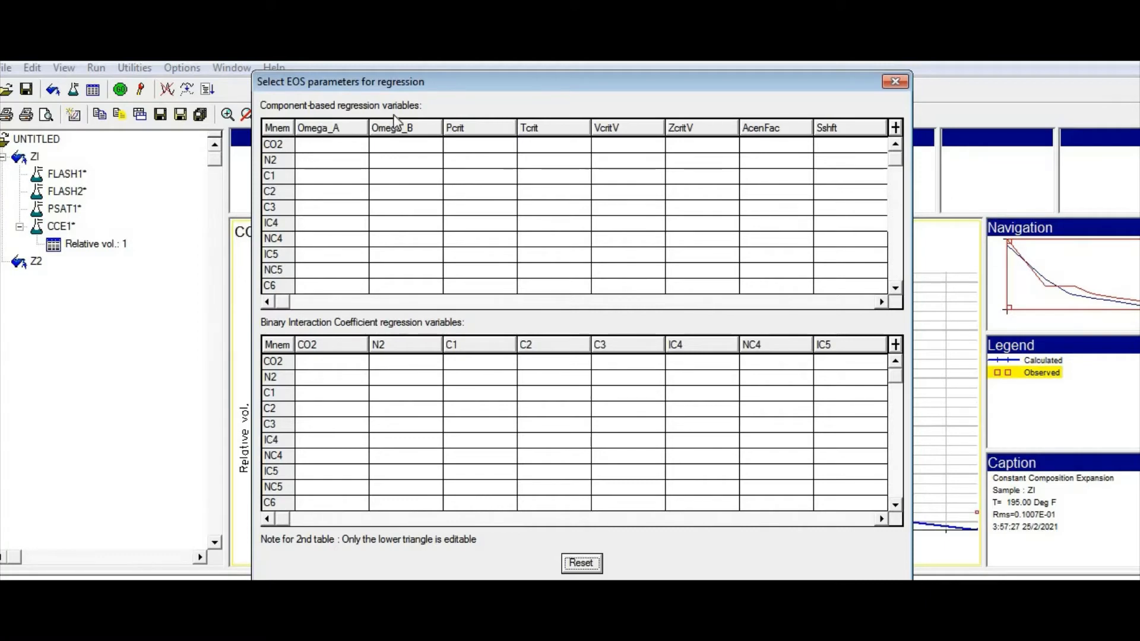
pyautogui.moveTo(556, 127)
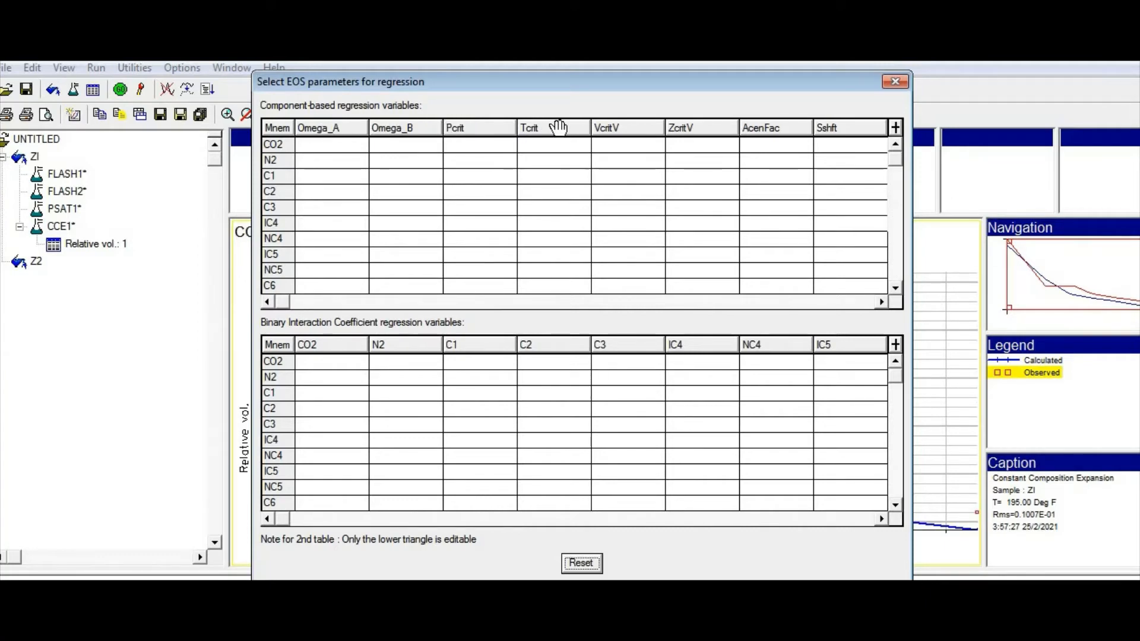
pyautogui.moveTo(823, 142)
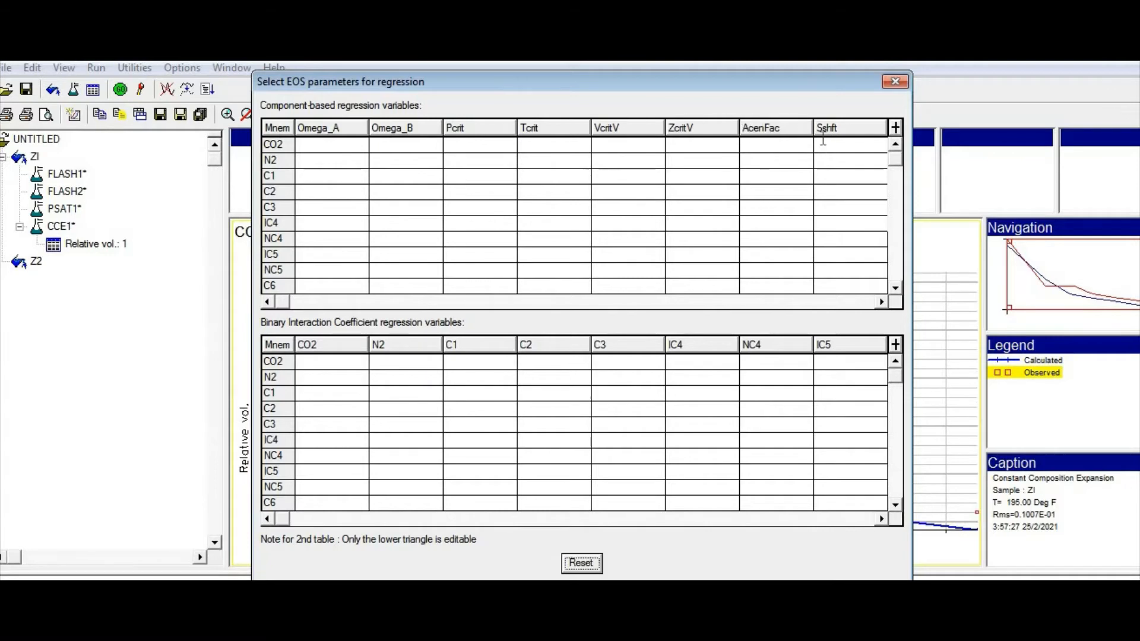
pyautogui.moveTo(840, 191)
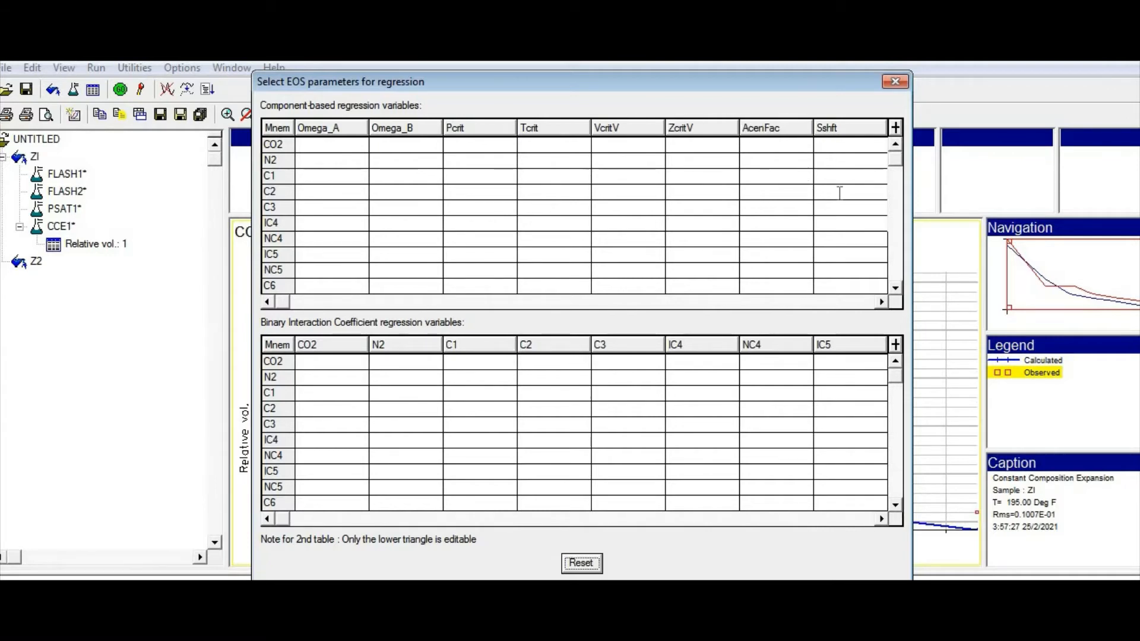
pyautogui.moveTo(806, 187)
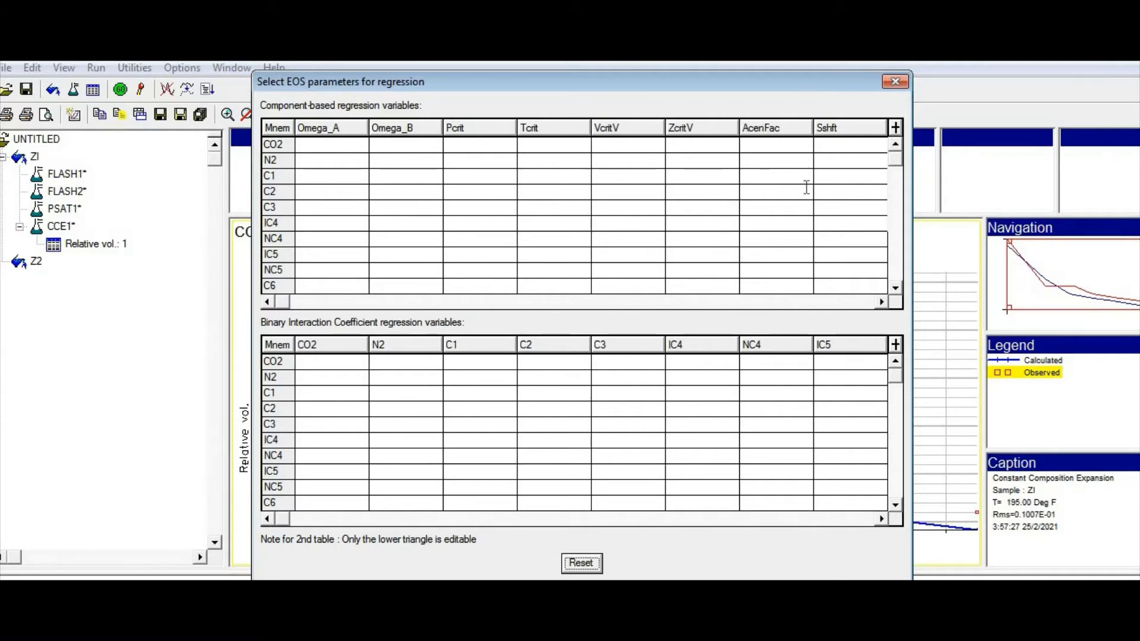
pyautogui.moveTo(711, 182)
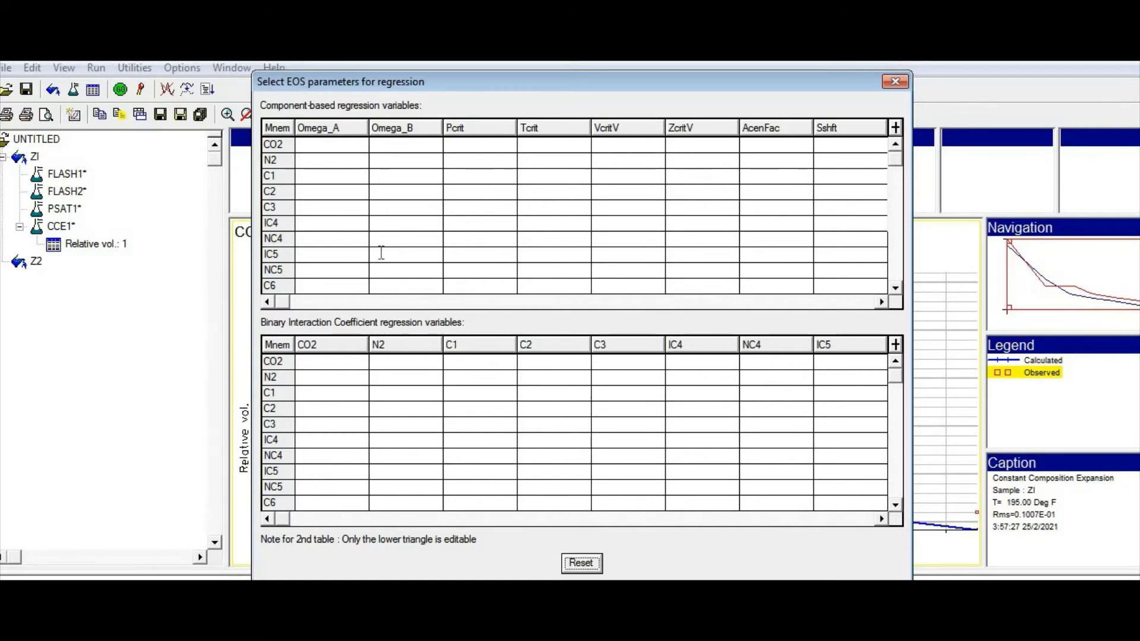
pyautogui.moveTo(271, 230)
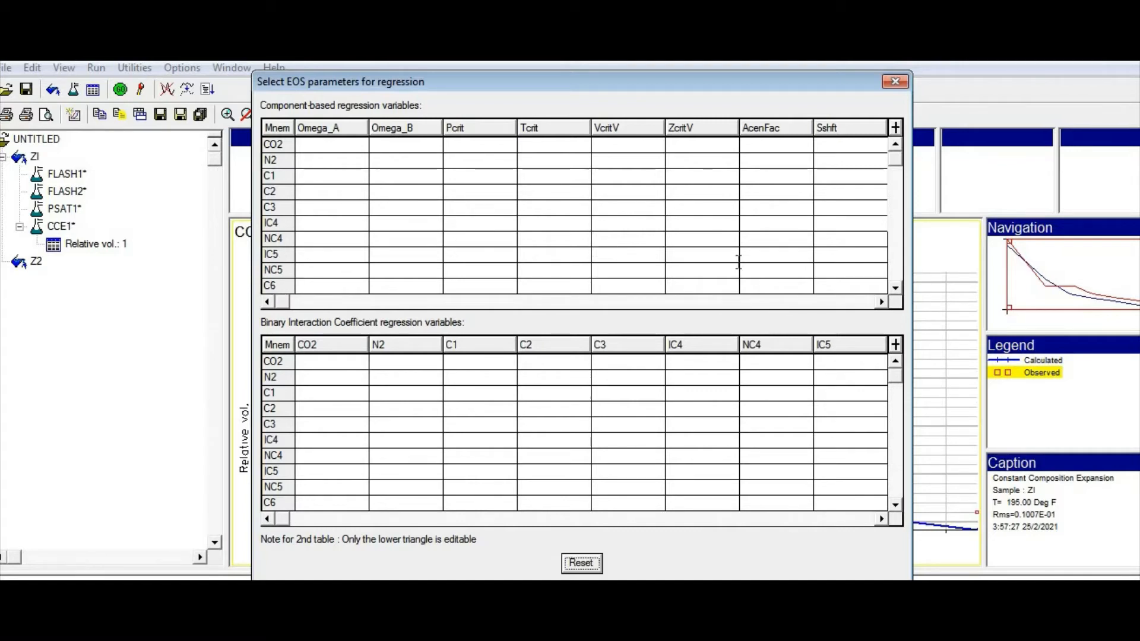
pyautogui.moveTo(895, 293)
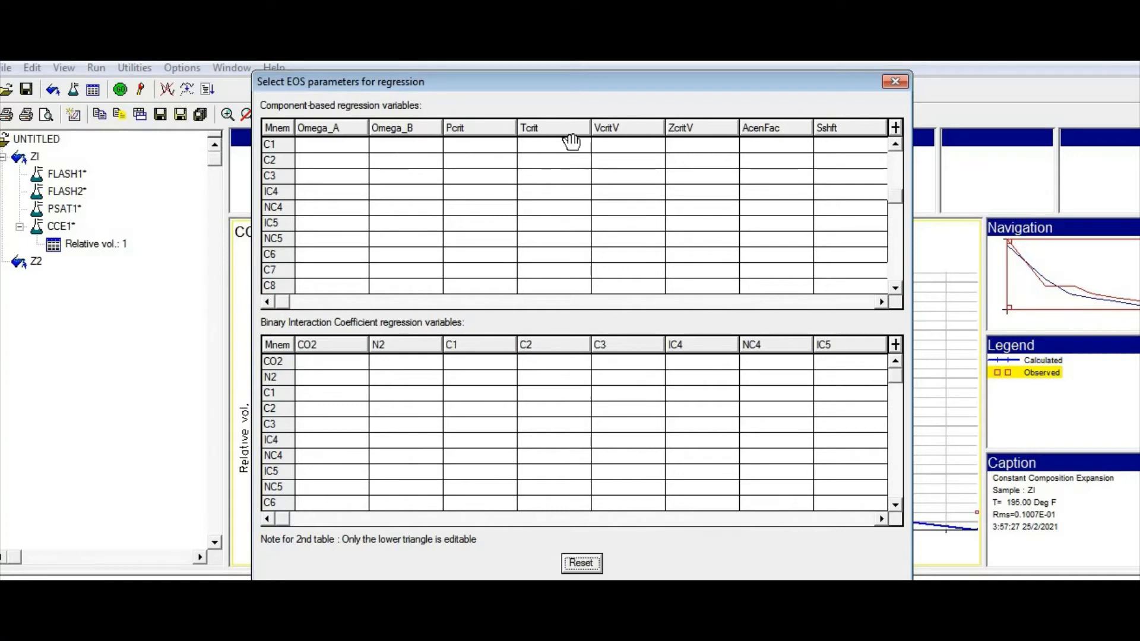
pyautogui.moveTo(582, 215)
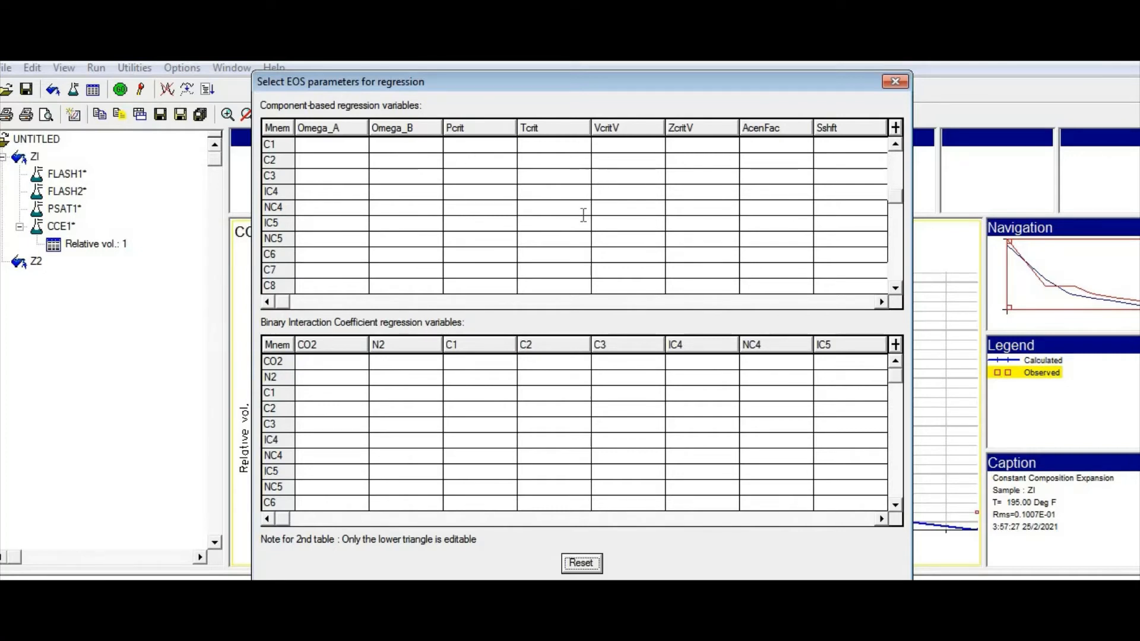
pyautogui.moveTo(512, 275)
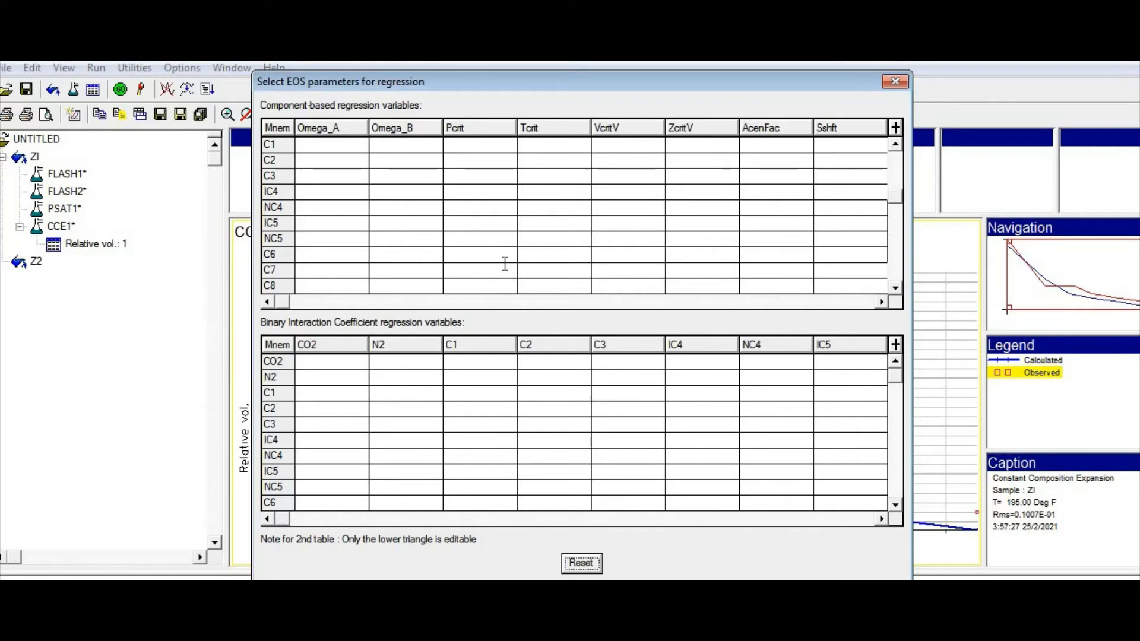
# Flag Pcrit and Tcrit of C6–C11 as regression group 1, and C12+ Pcrit as group 2
pyautogui.click(476, 253)
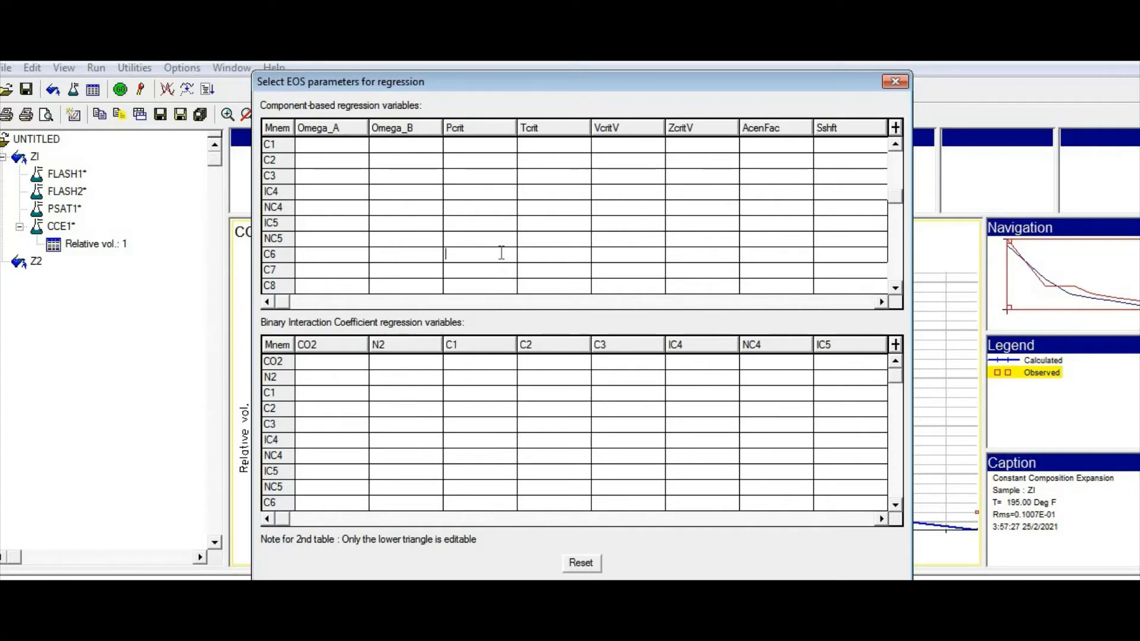
pyautogui.write('1')
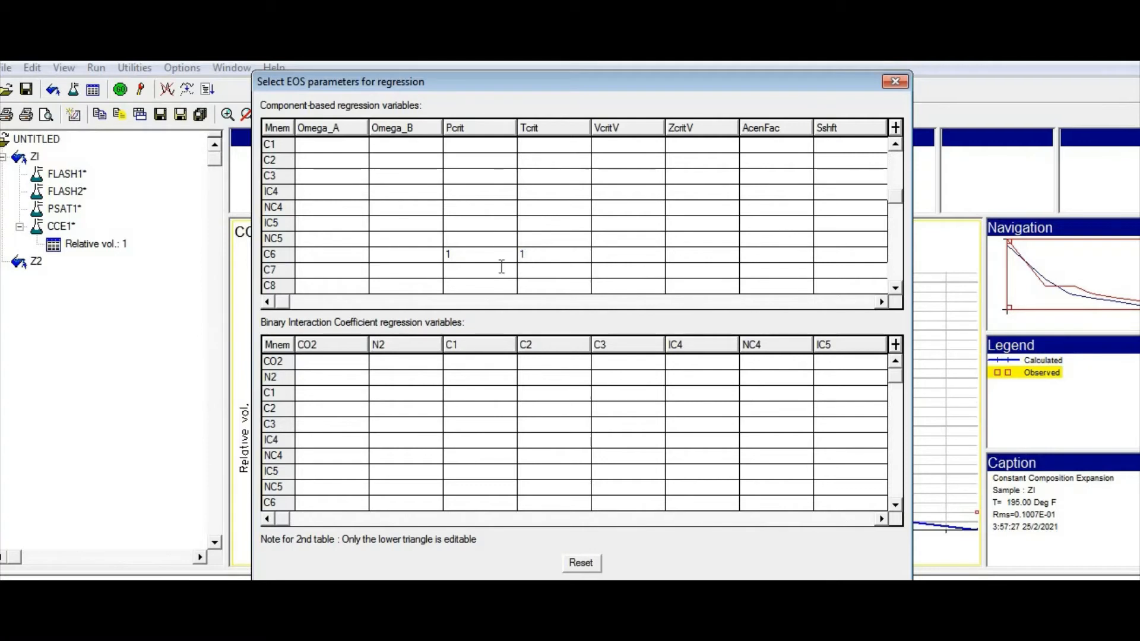
pyautogui.write('1')
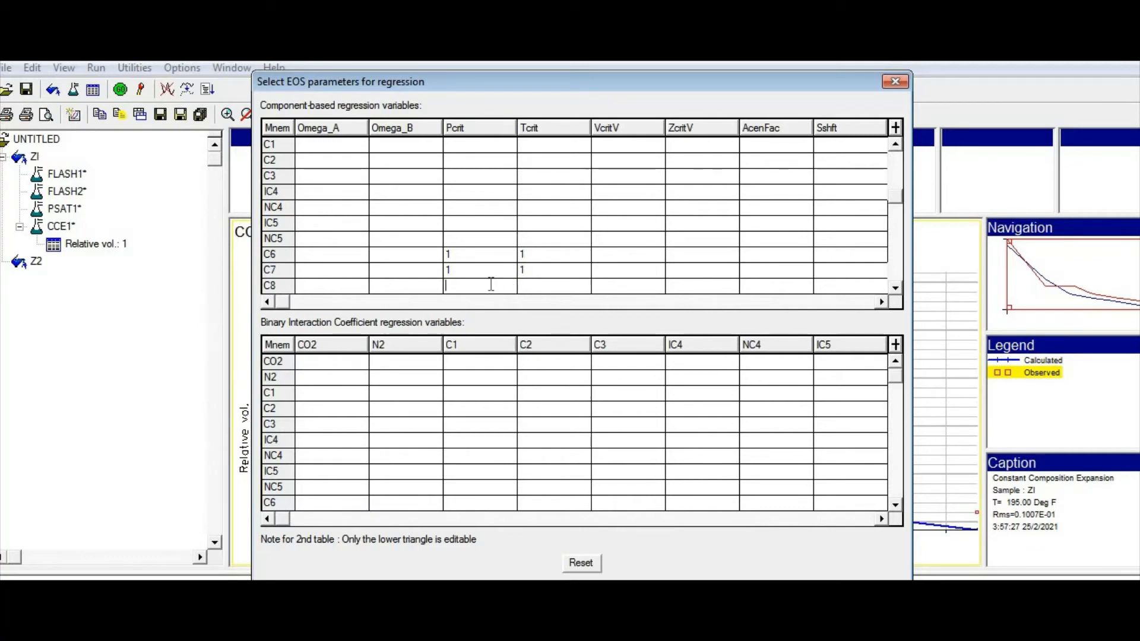
pyautogui.write('1')
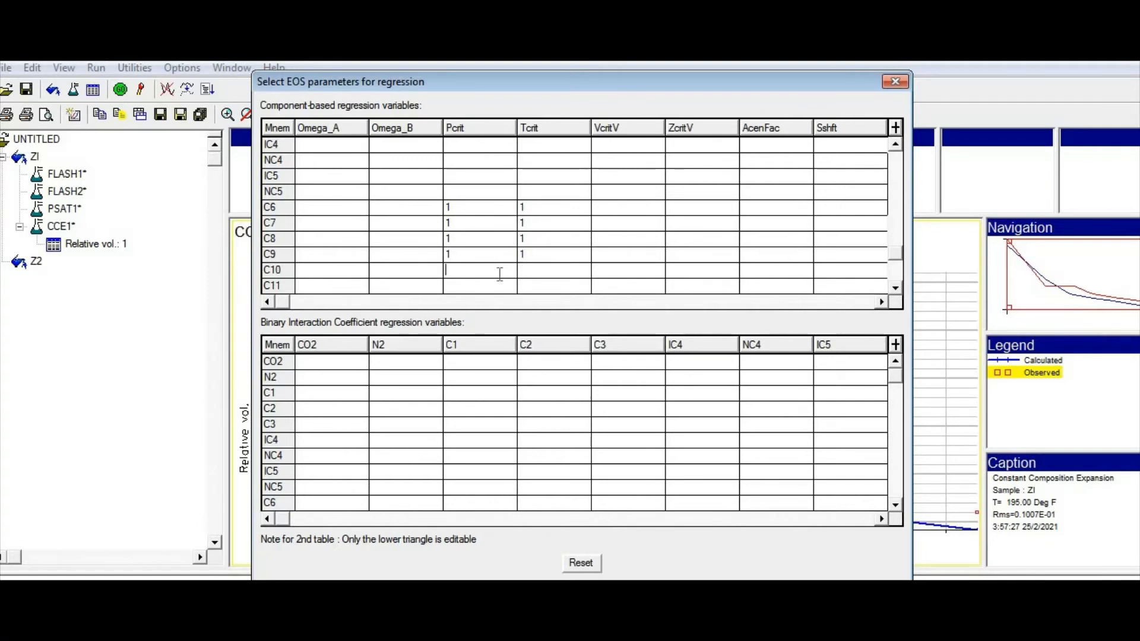
pyautogui.write('1')
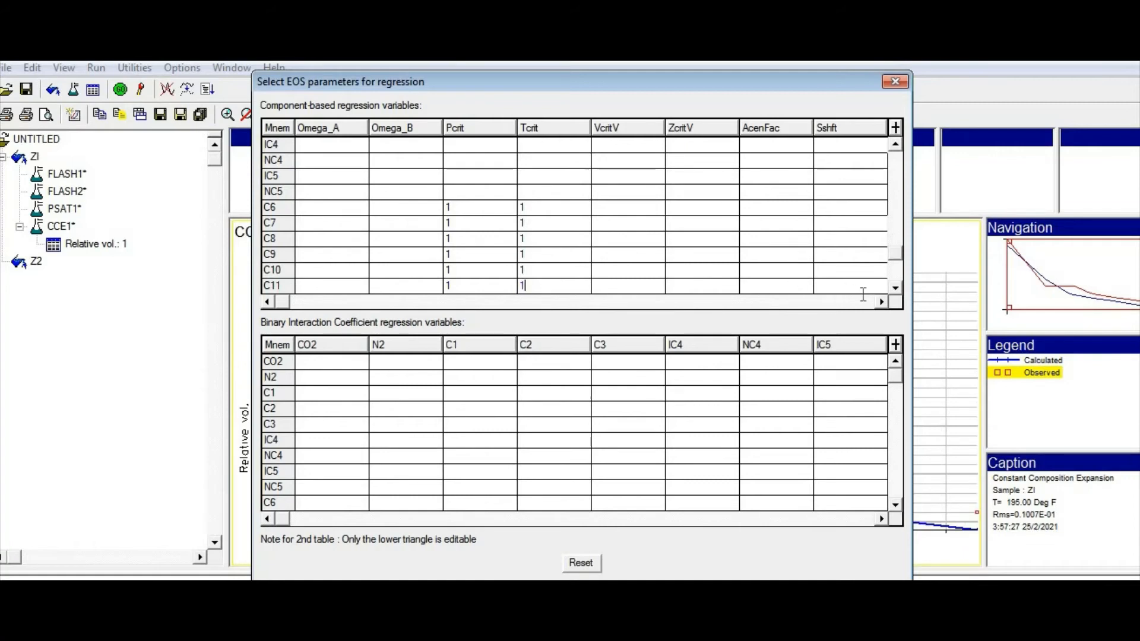
pyautogui.scroll(-3)
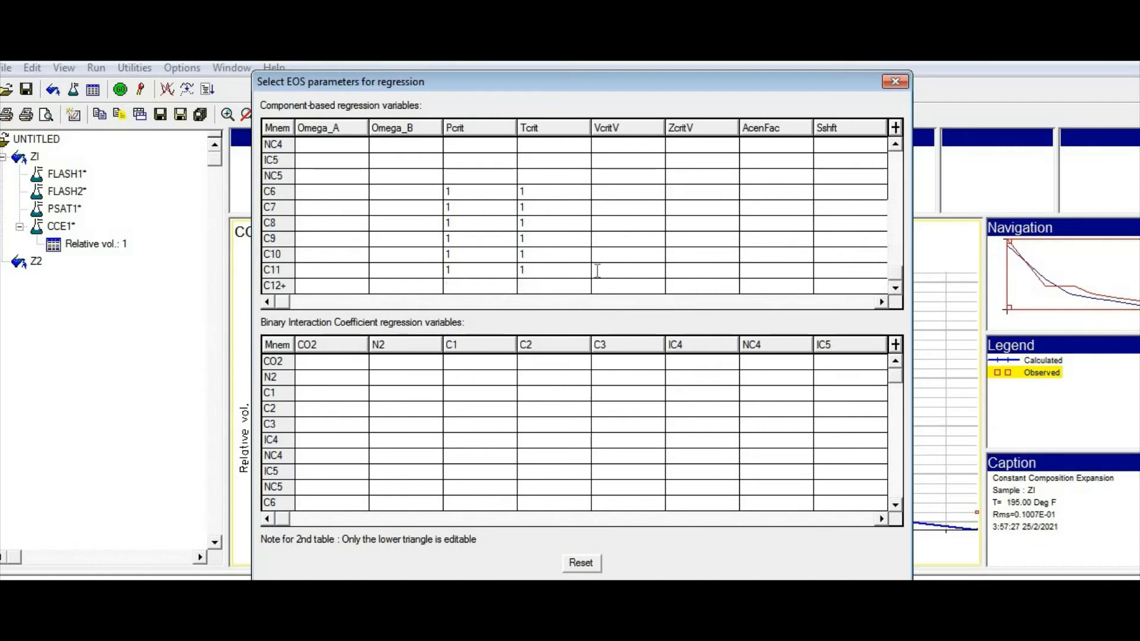
pyautogui.click(474, 286)
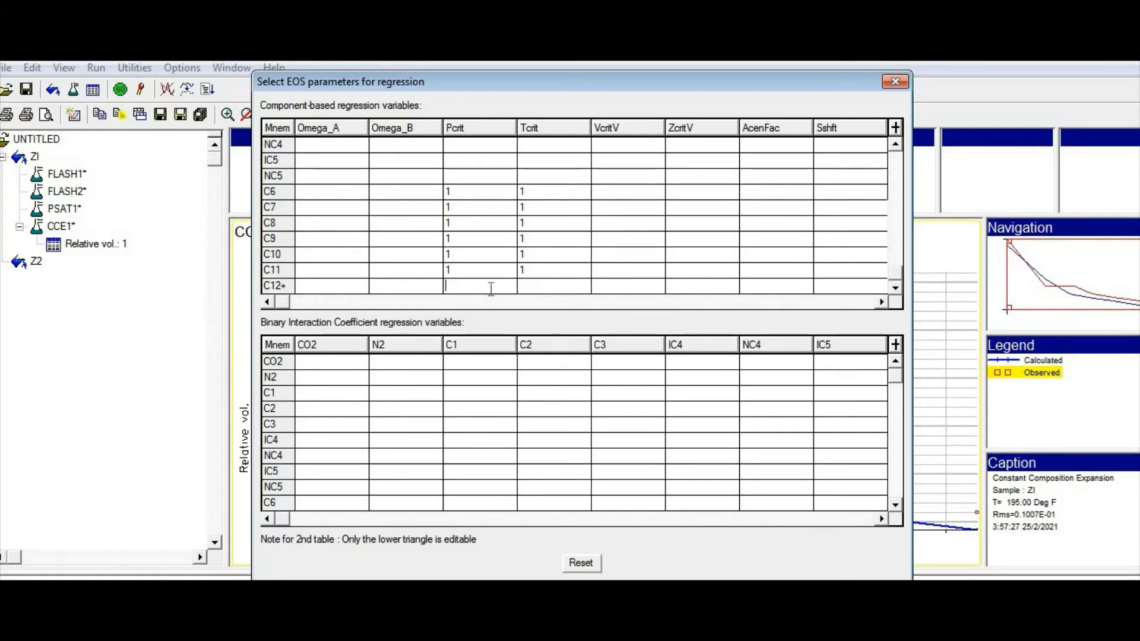
pyautogui.write('2')
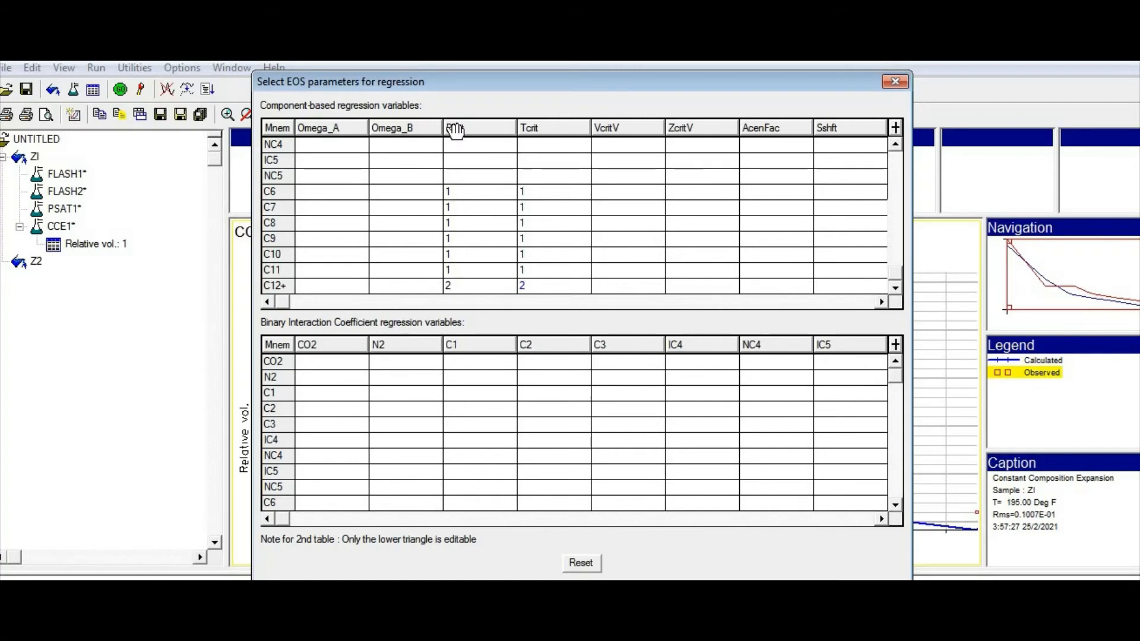
pyautogui.moveTo(299, 192)
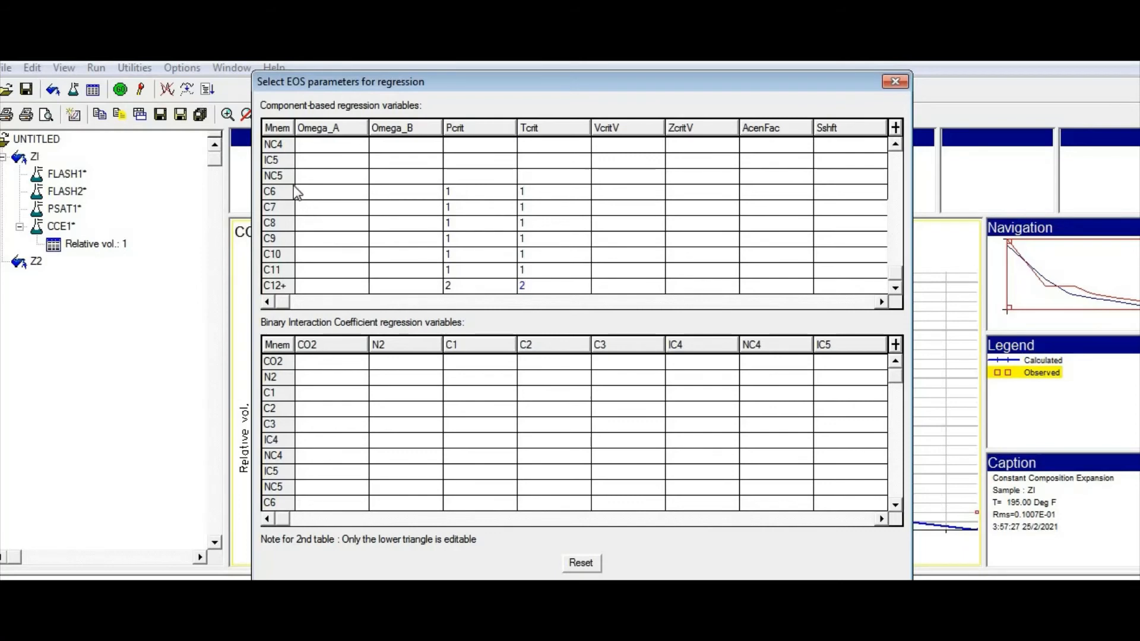
pyautogui.moveTo(446, 216)
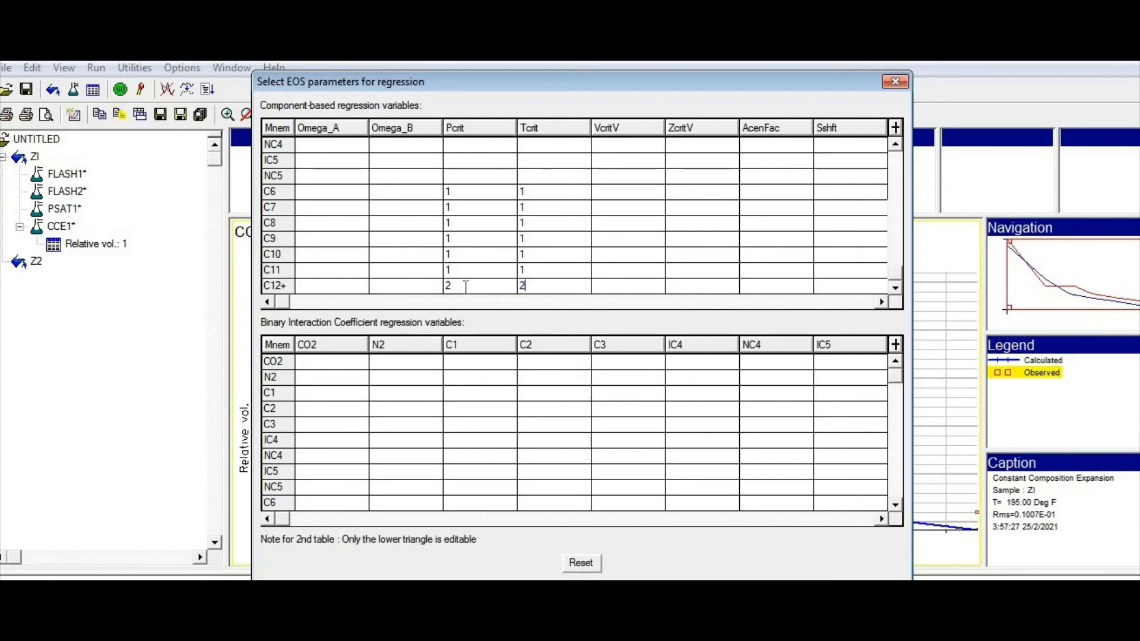
pyautogui.moveTo(287, 300)
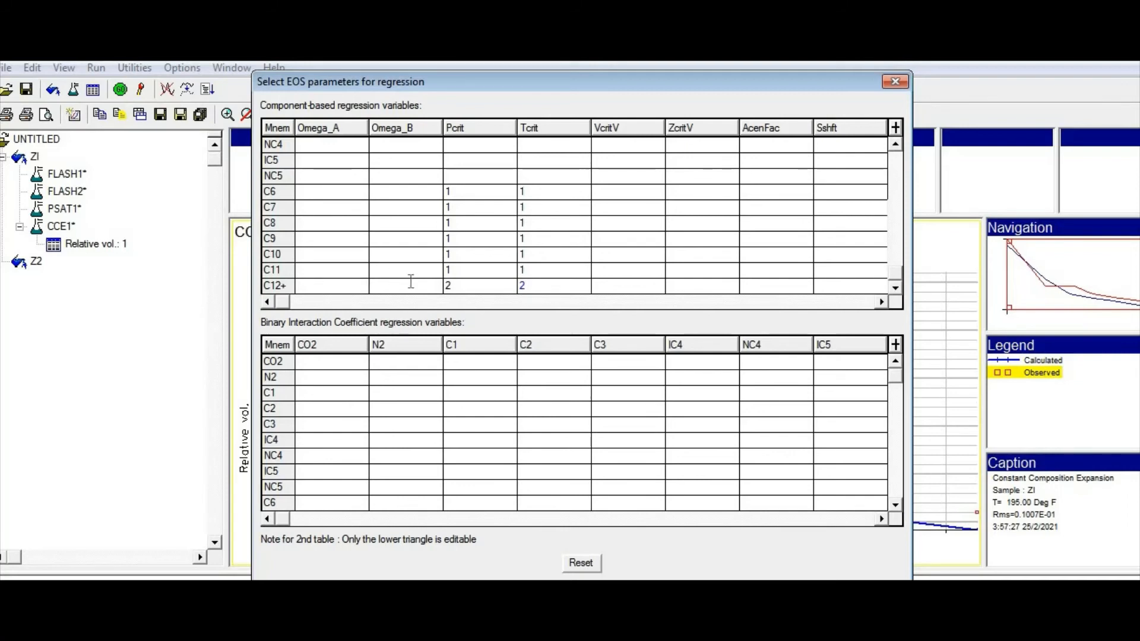
pyautogui.moveTo(455, 310)
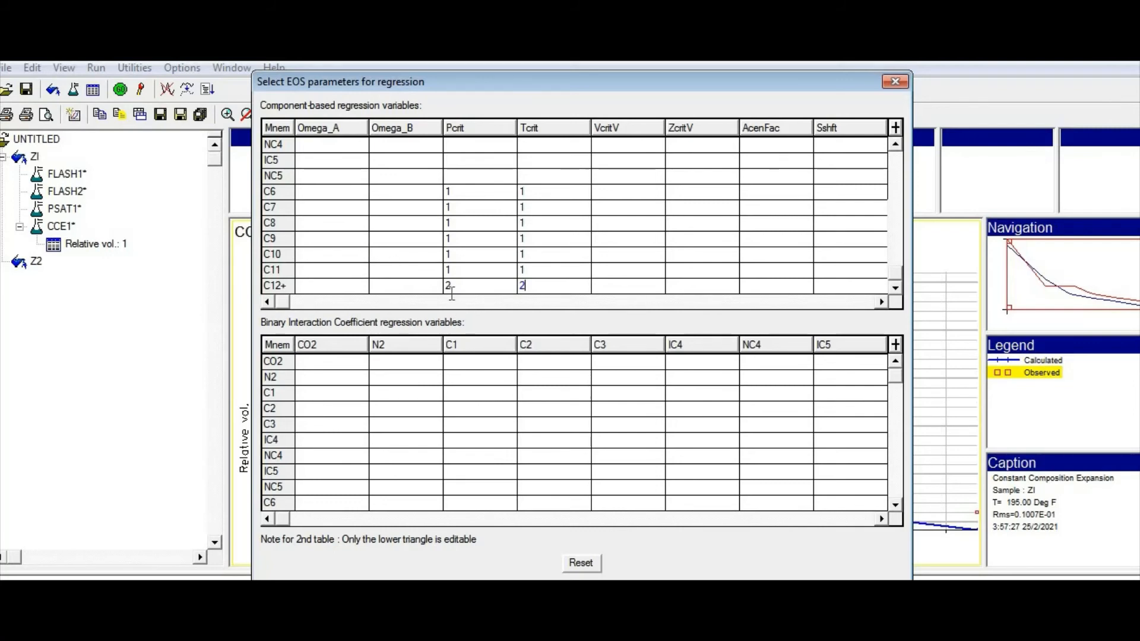
pyautogui.moveTo(365, 289)
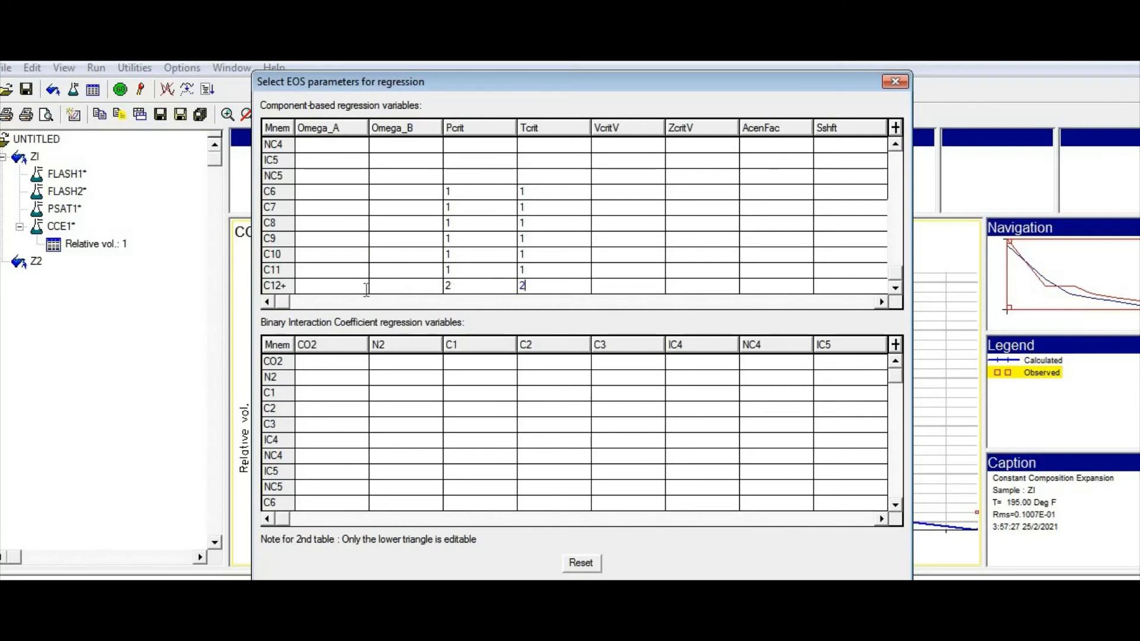
pyautogui.moveTo(367, 311)
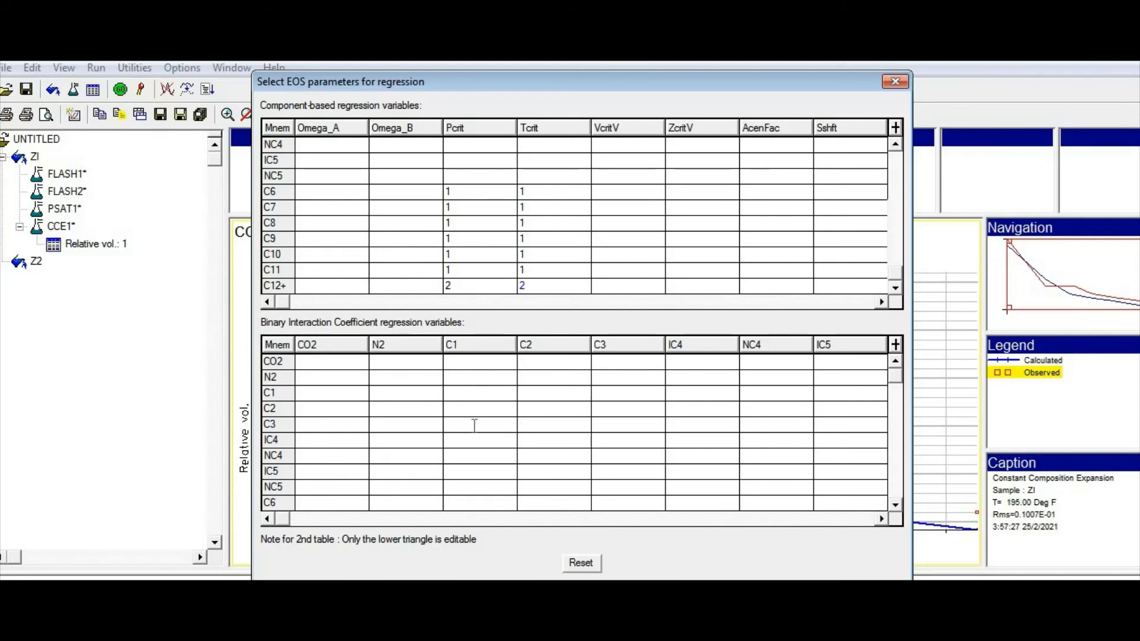
pyautogui.moveTo(495, 443)
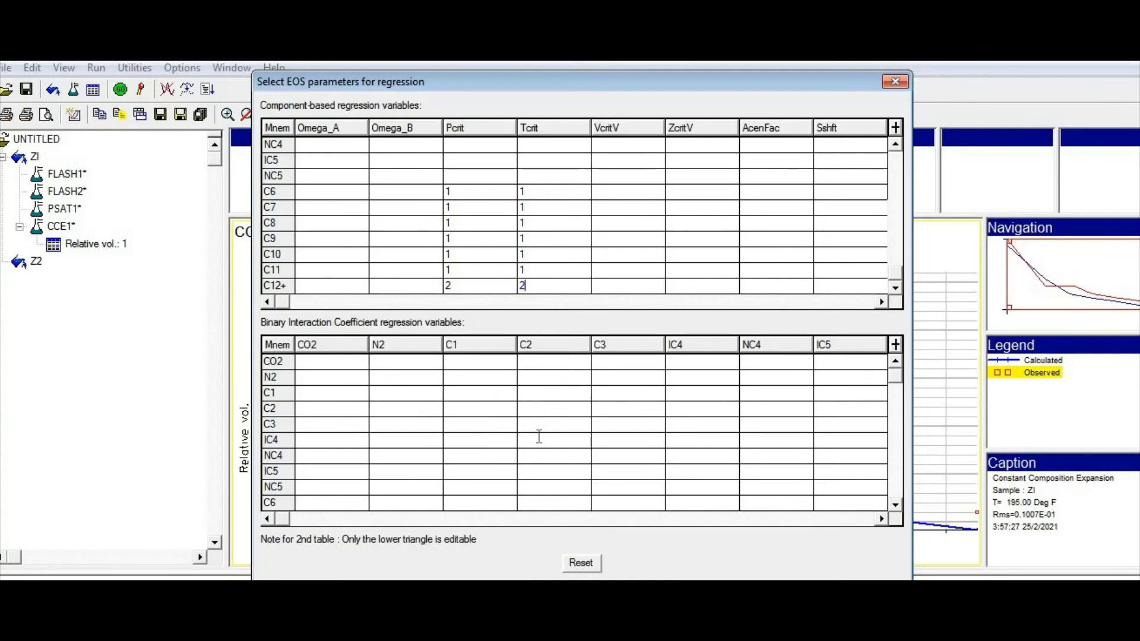
pyautogui.moveTo(477, 509)
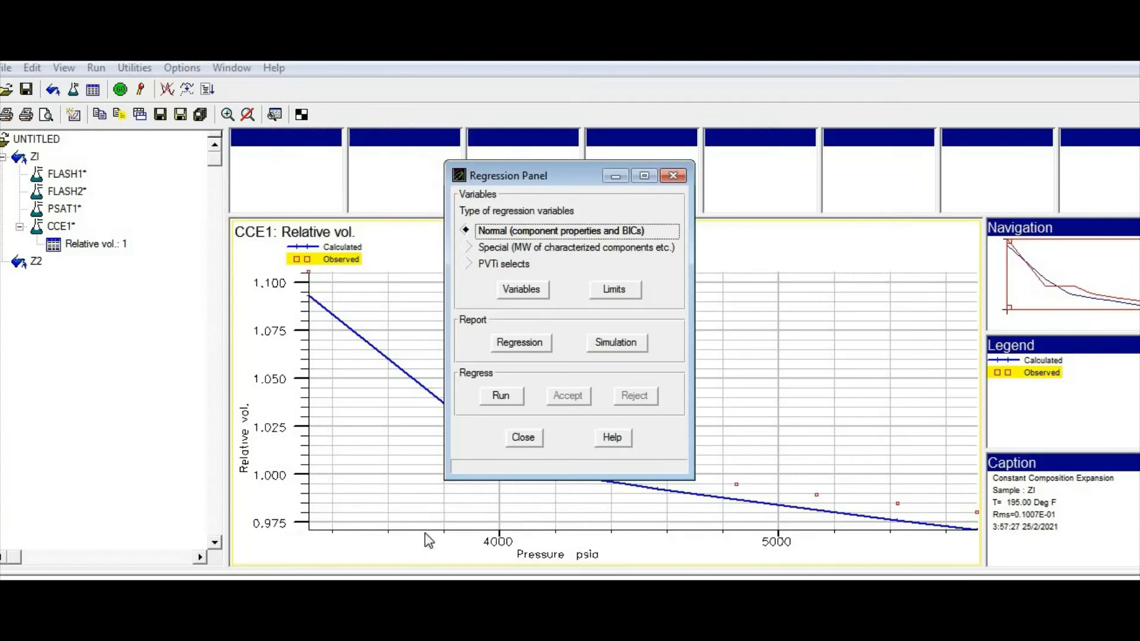
pyautogui.moveTo(399, 380)
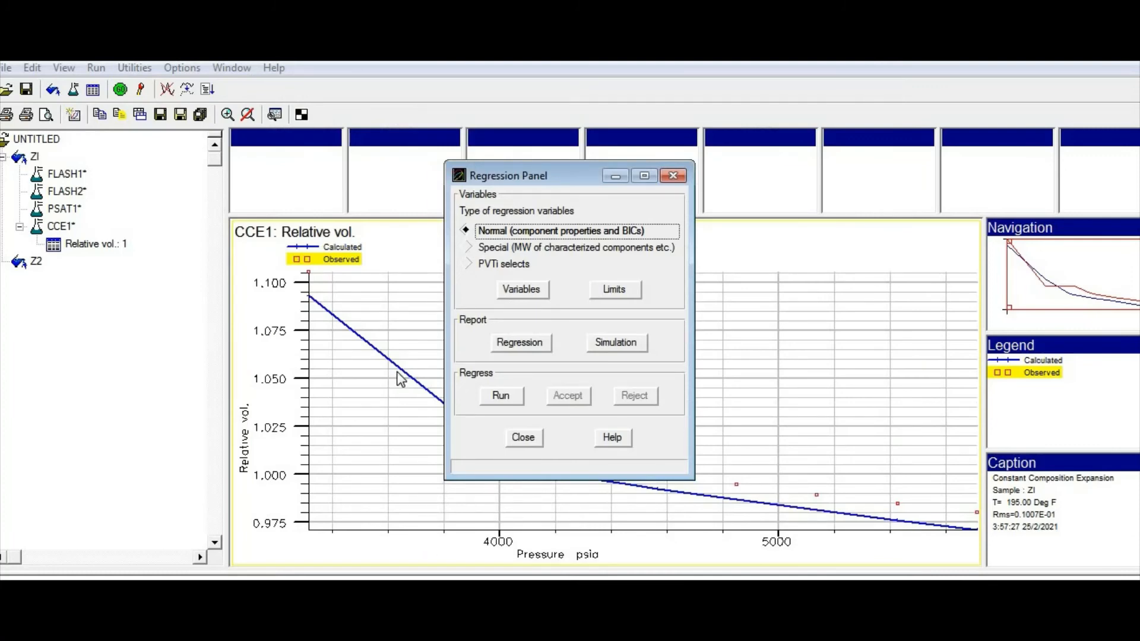
pyautogui.moveTo(545, 184)
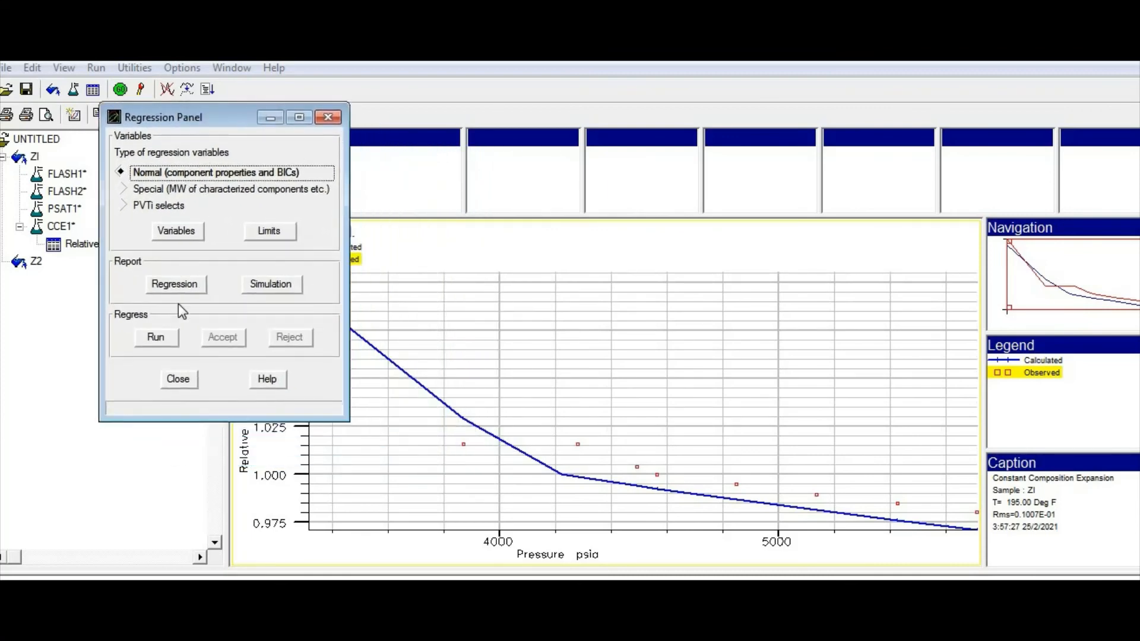
# Run the regression on the flagged critical pressure and temperature variables
pyautogui.click(155, 337)
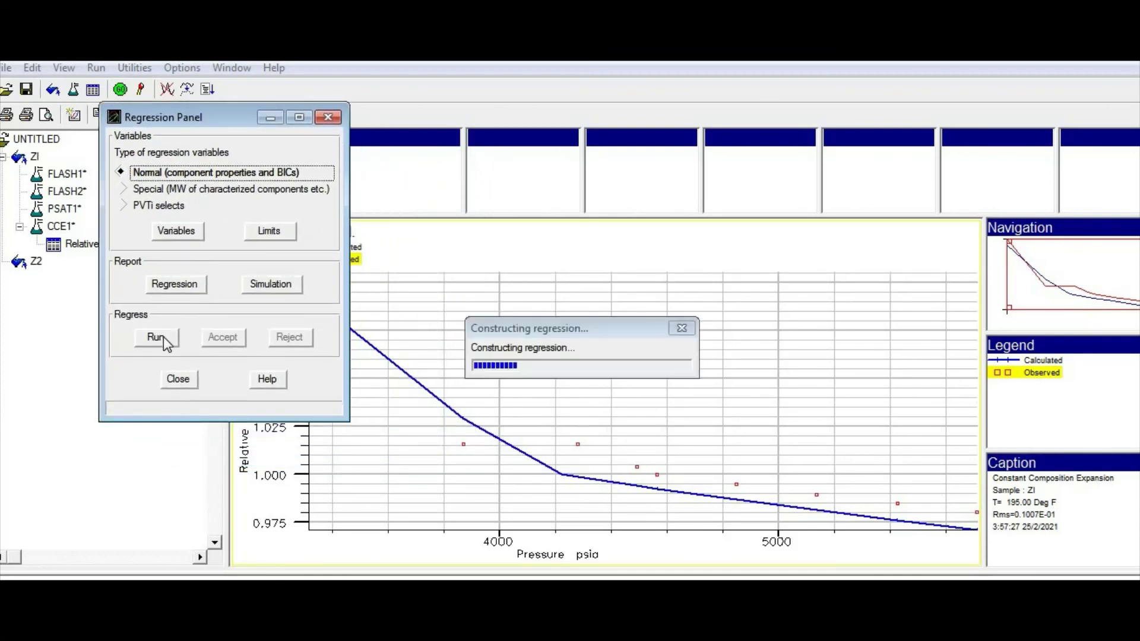
pyautogui.click(156, 337)
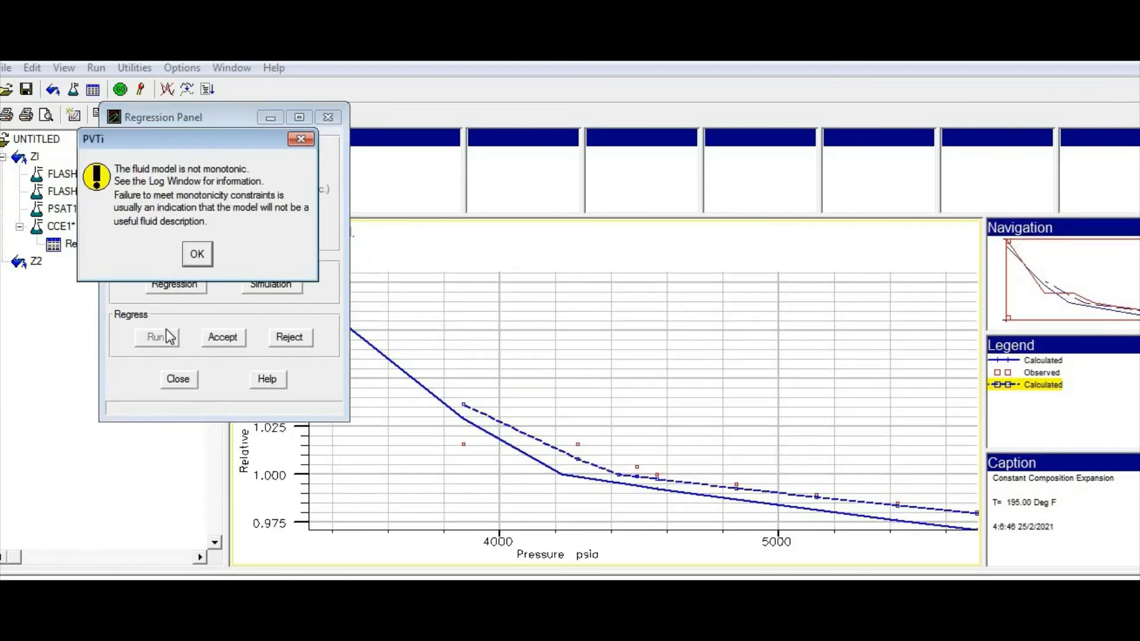
# Dismiss the non-monotonic model warning, accept the regressed results and close the Regression Panel
pyautogui.click(197, 253)
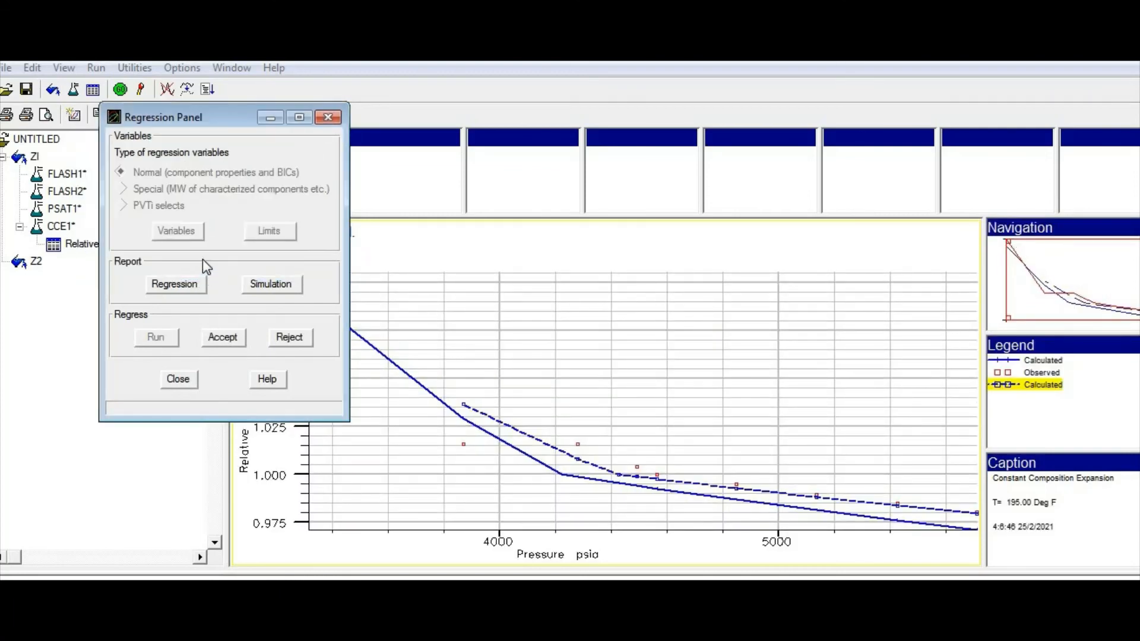
pyautogui.moveTo(489, 388)
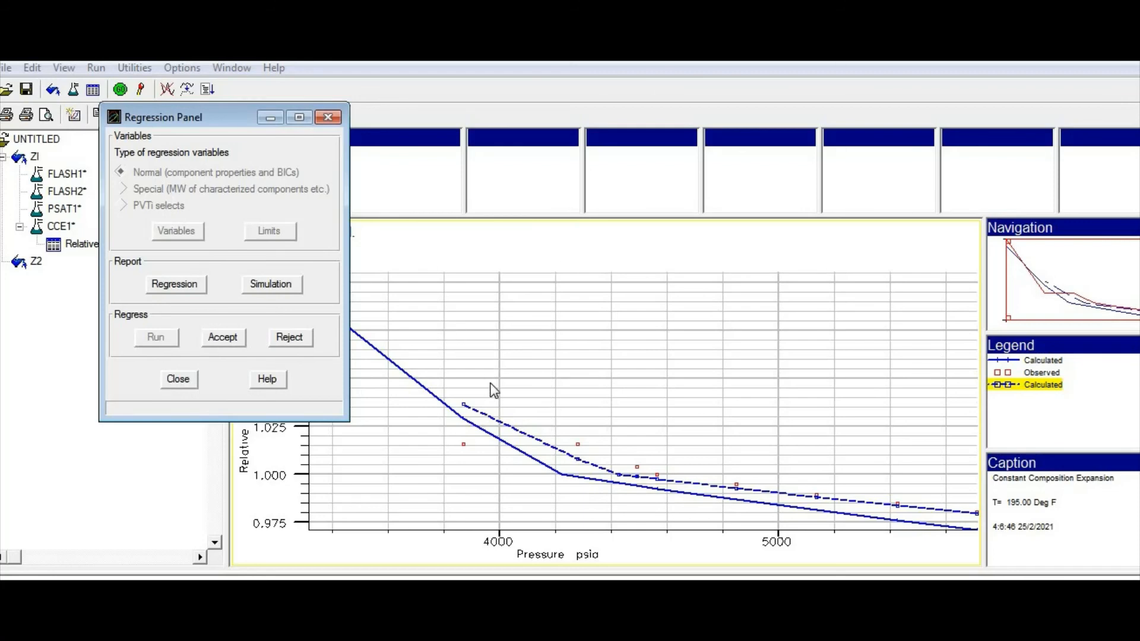
pyautogui.moveTo(479, 426)
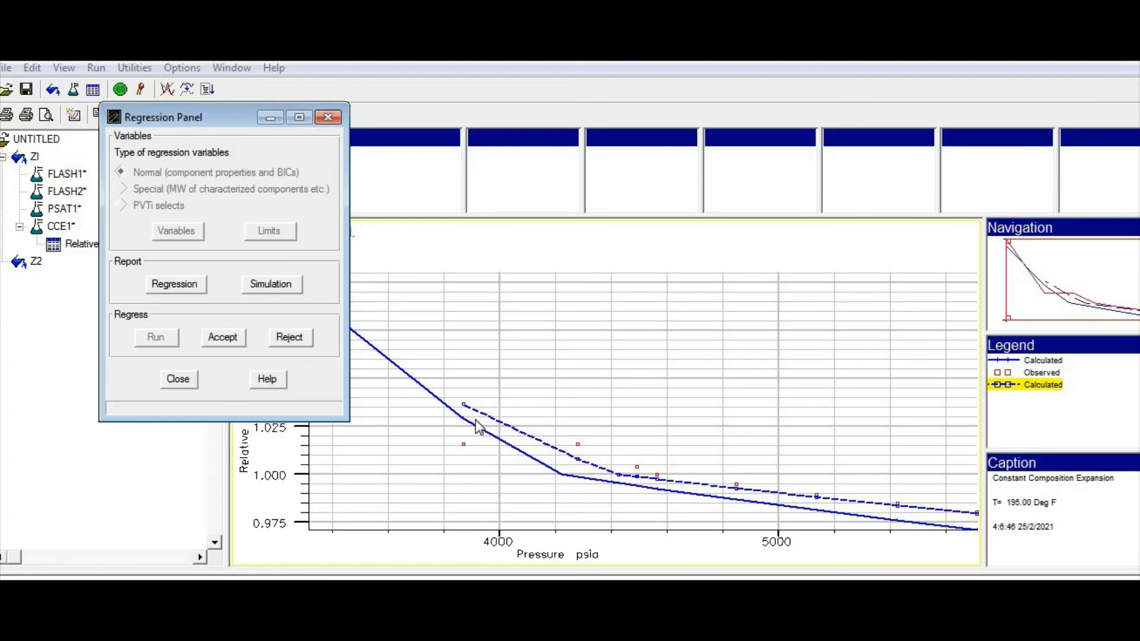
pyautogui.moveTo(508, 432)
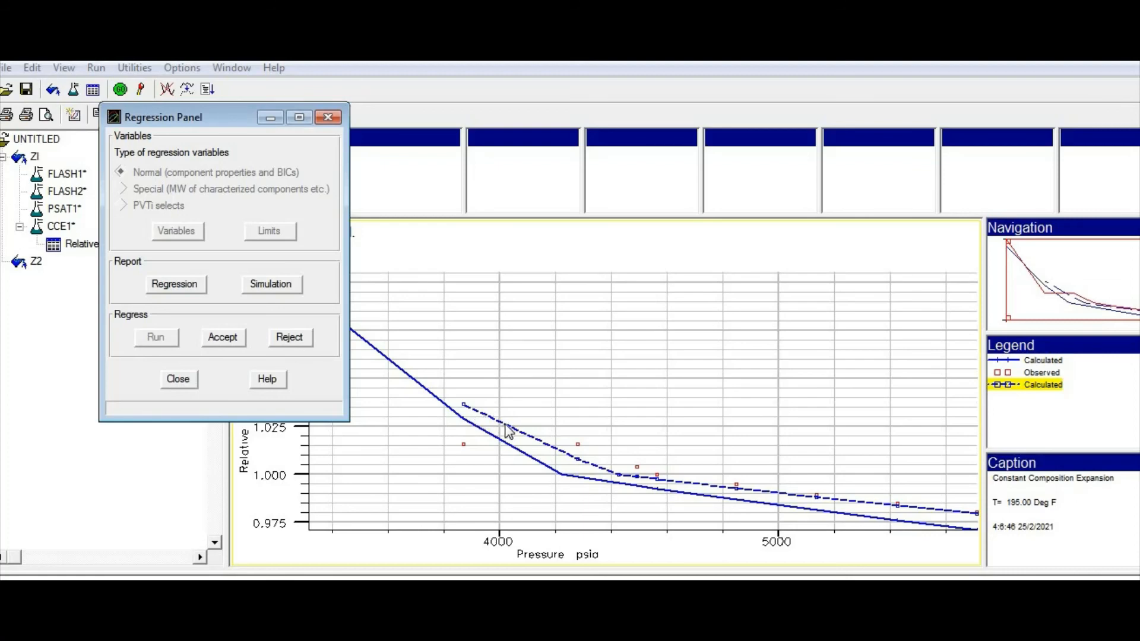
pyautogui.moveTo(712, 490)
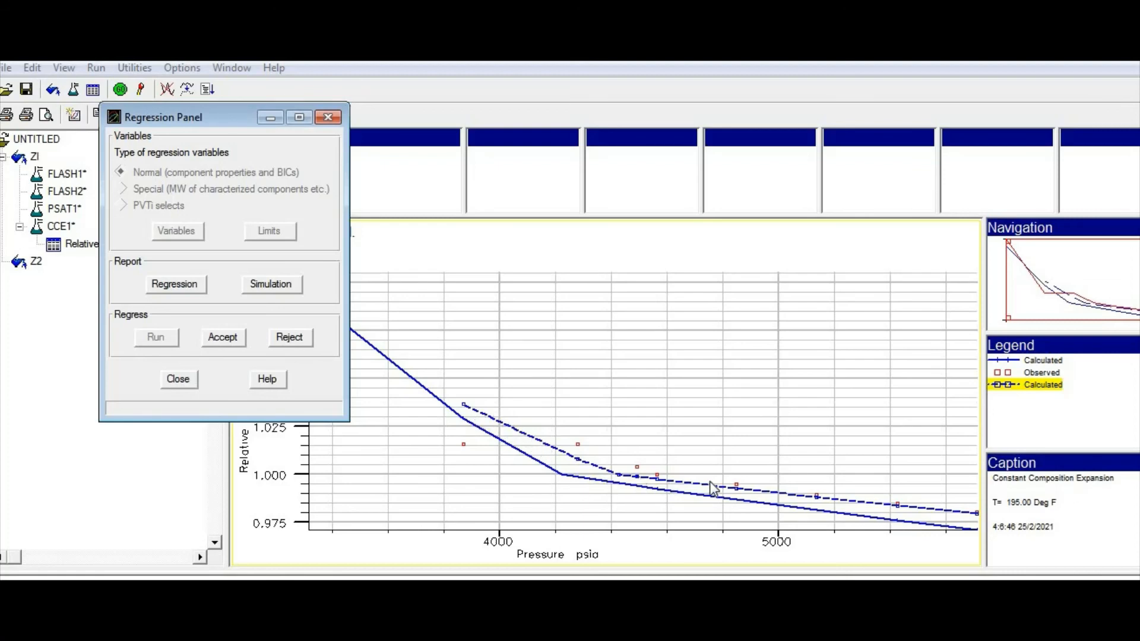
pyautogui.moveTo(684, 497)
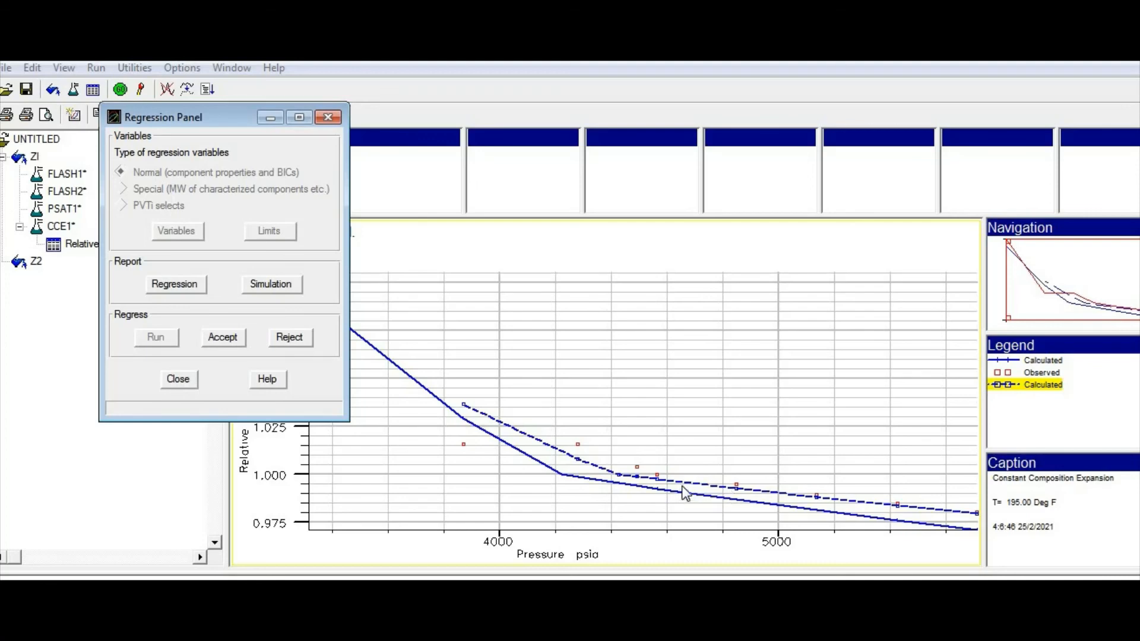
pyautogui.moveTo(639, 498)
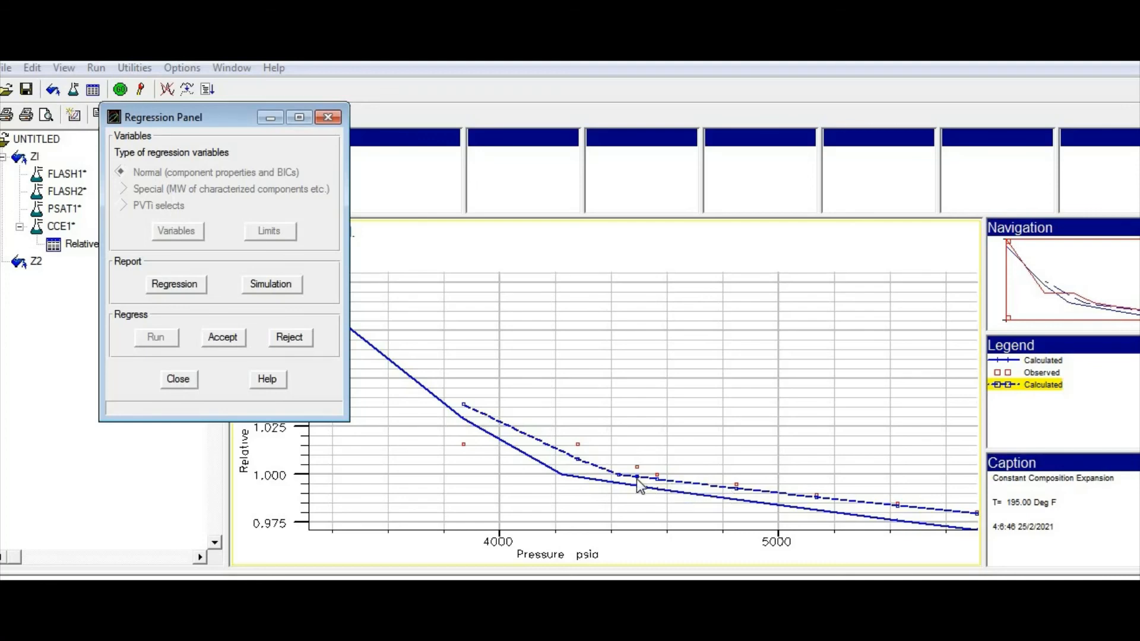
pyautogui.moveTo(517, 436)
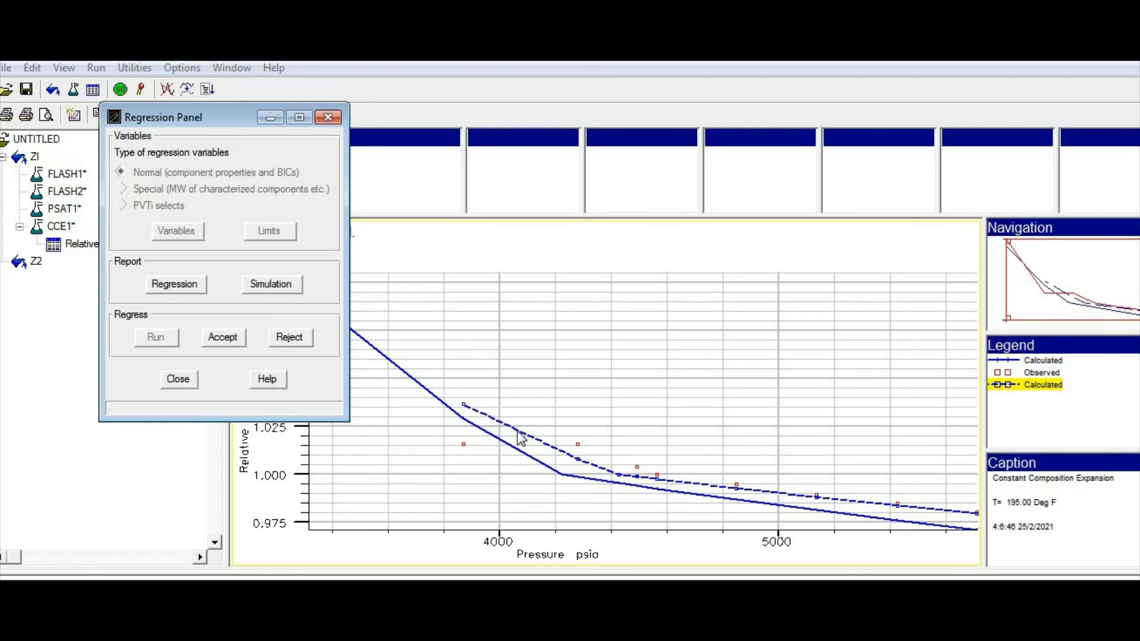
pyautogui.moveTo(808, 505)
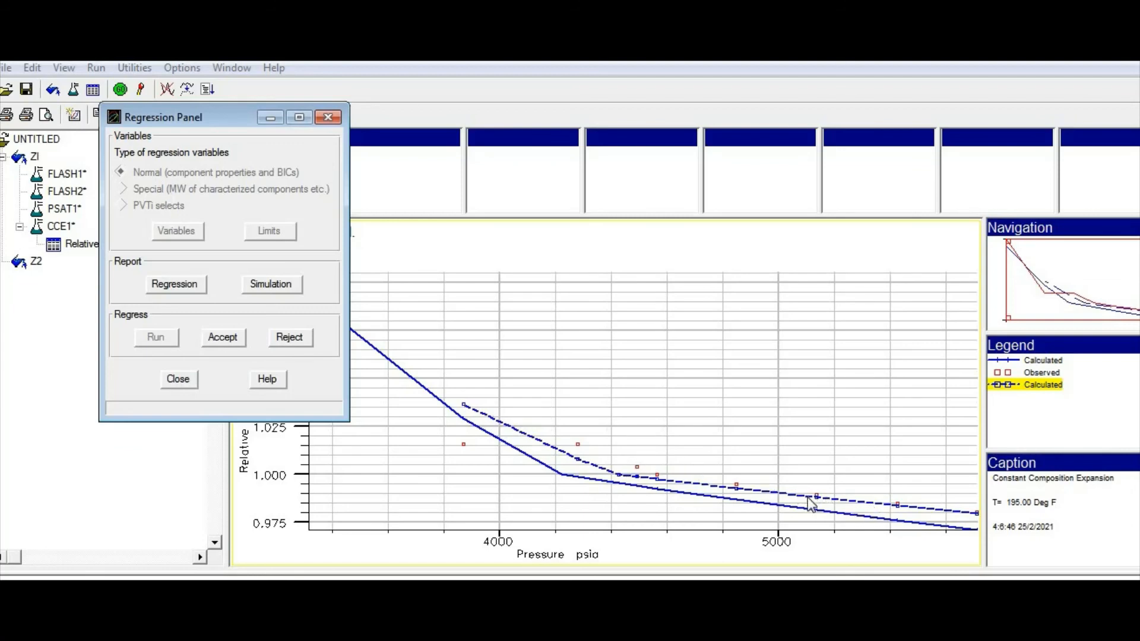
pyautogui.moveTo(733, 511)
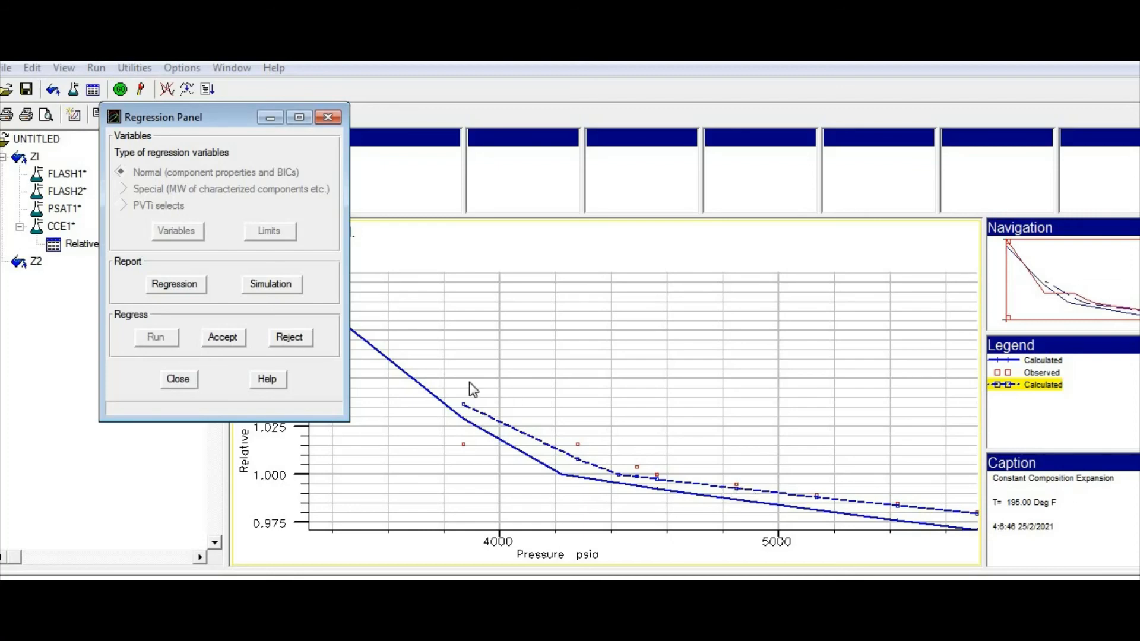
pyautogui.moveTo(254, 349)
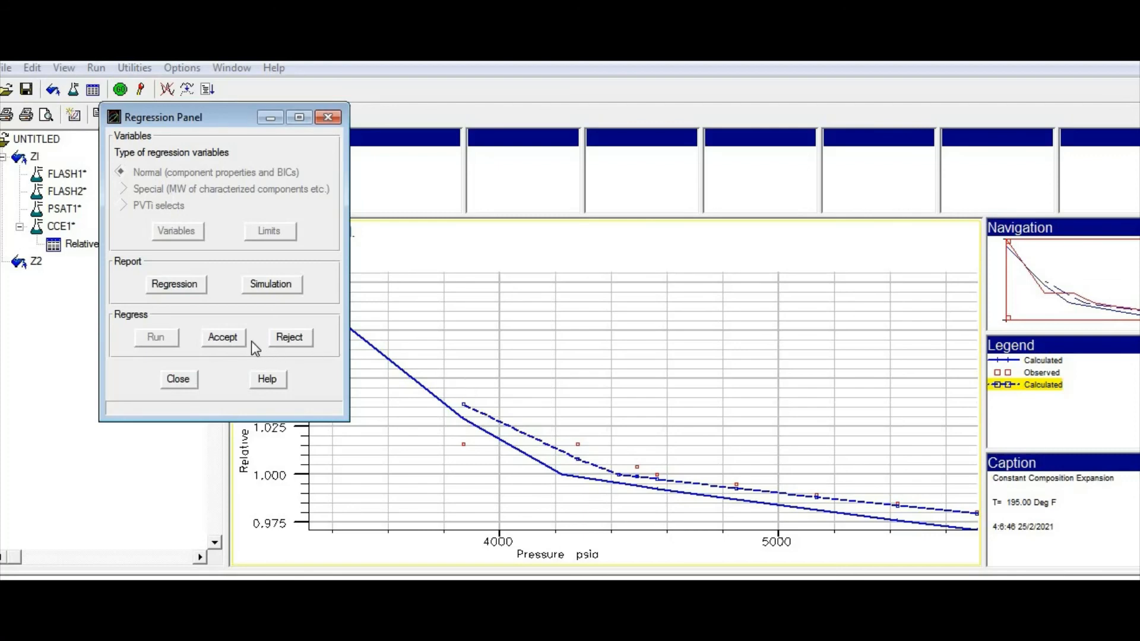
pyautogui.moveTo(261, 352)
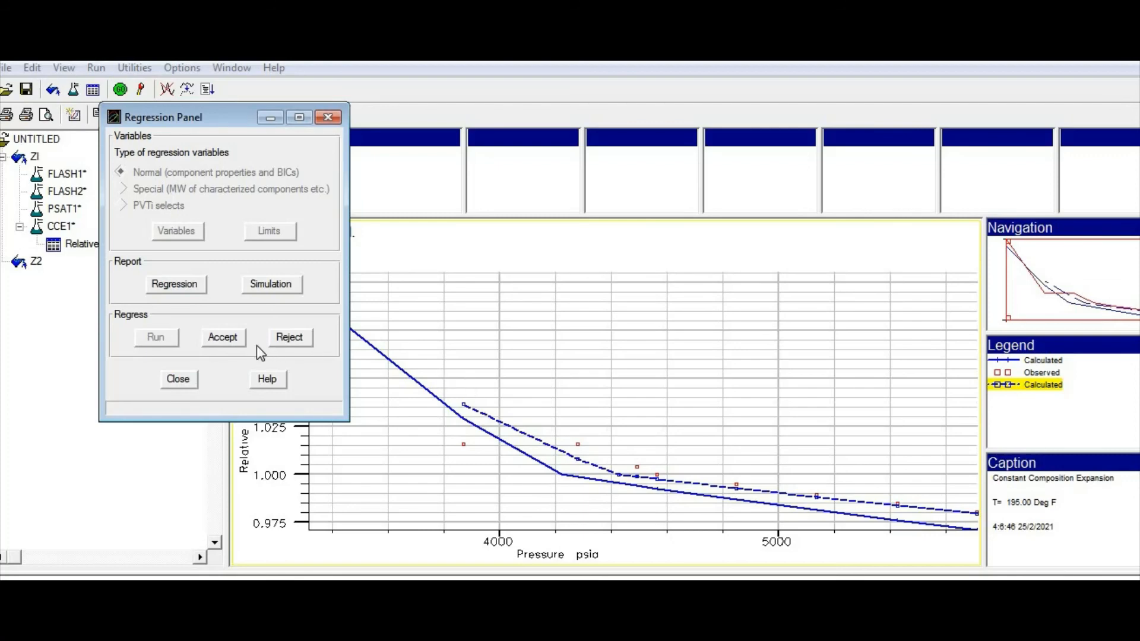
pyautogui.moveTo(277, 349)
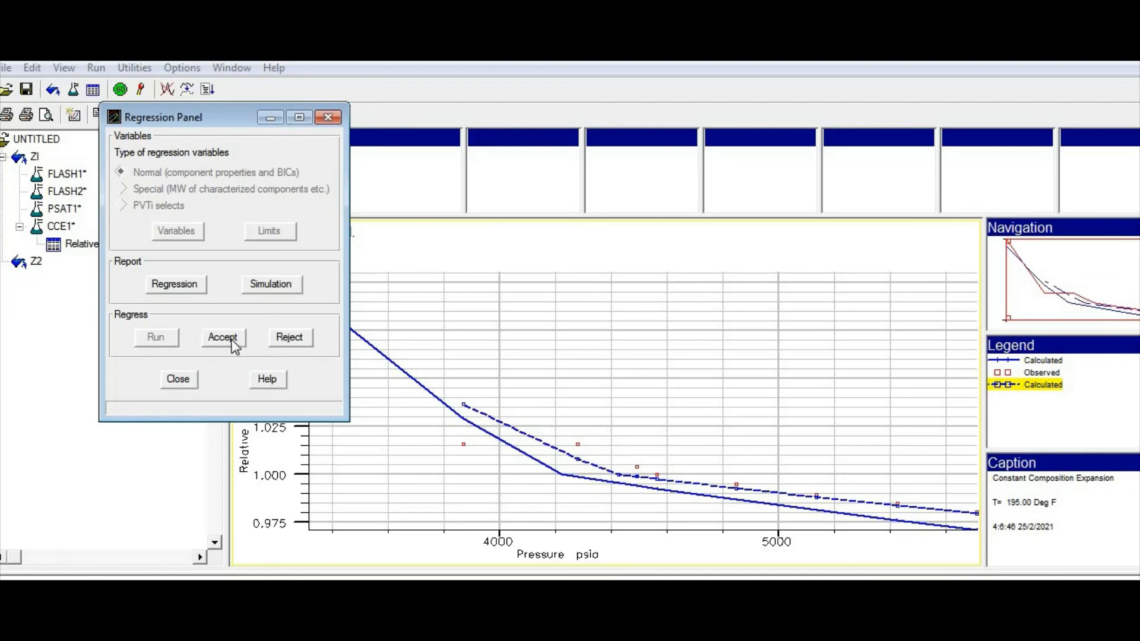
pyautogui.click(224, 337)
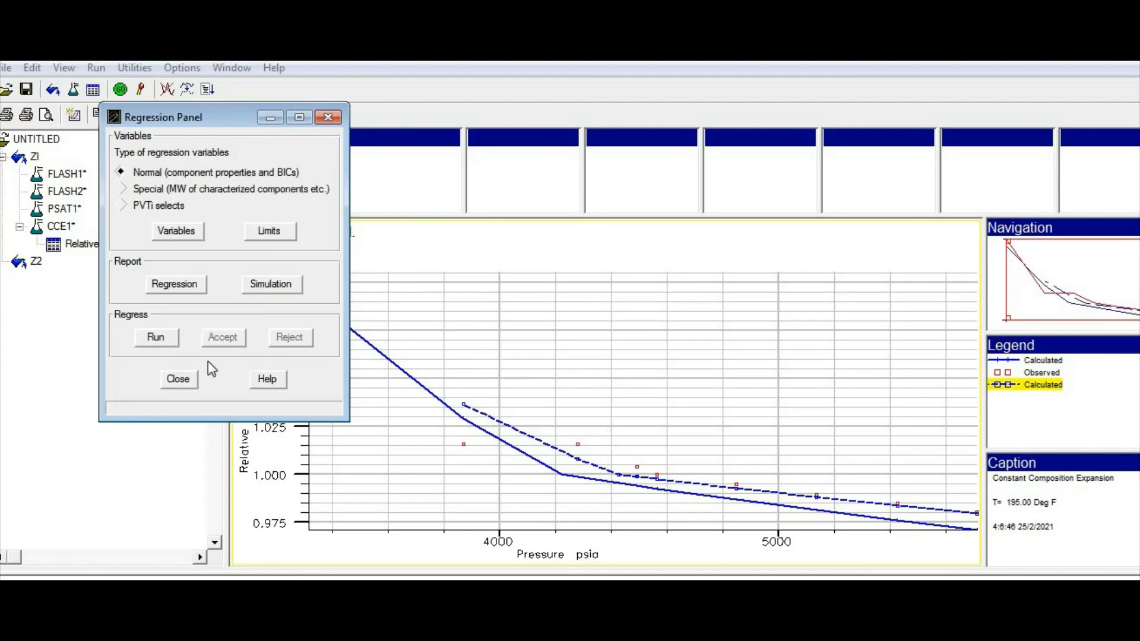
pyautogui.click(178, 379)
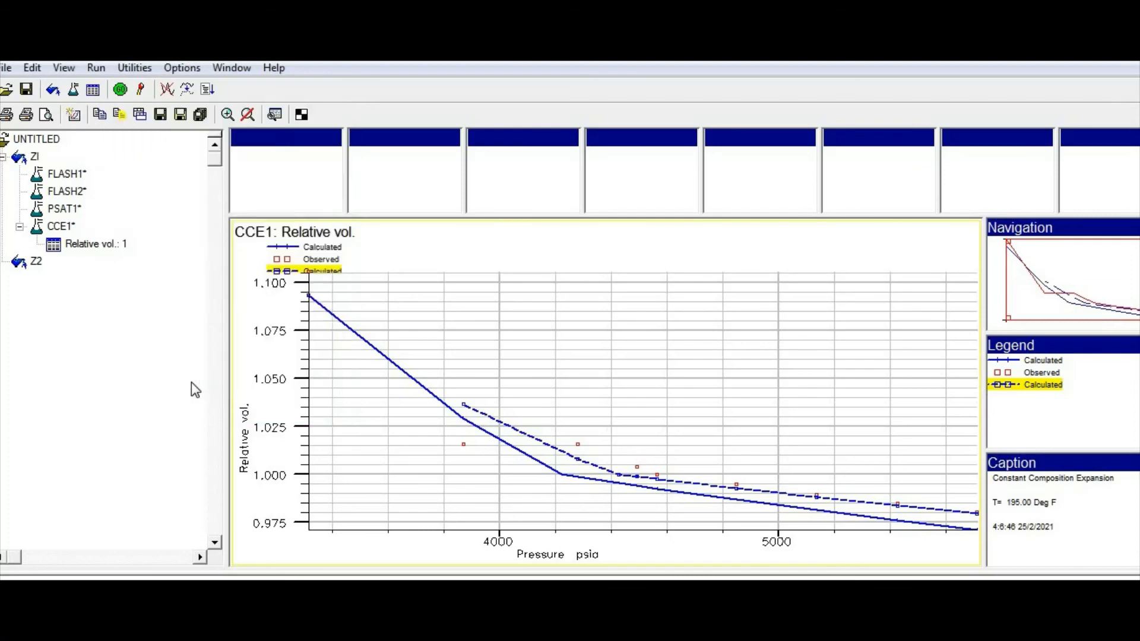
pyautogui.moveTo(587, 454)
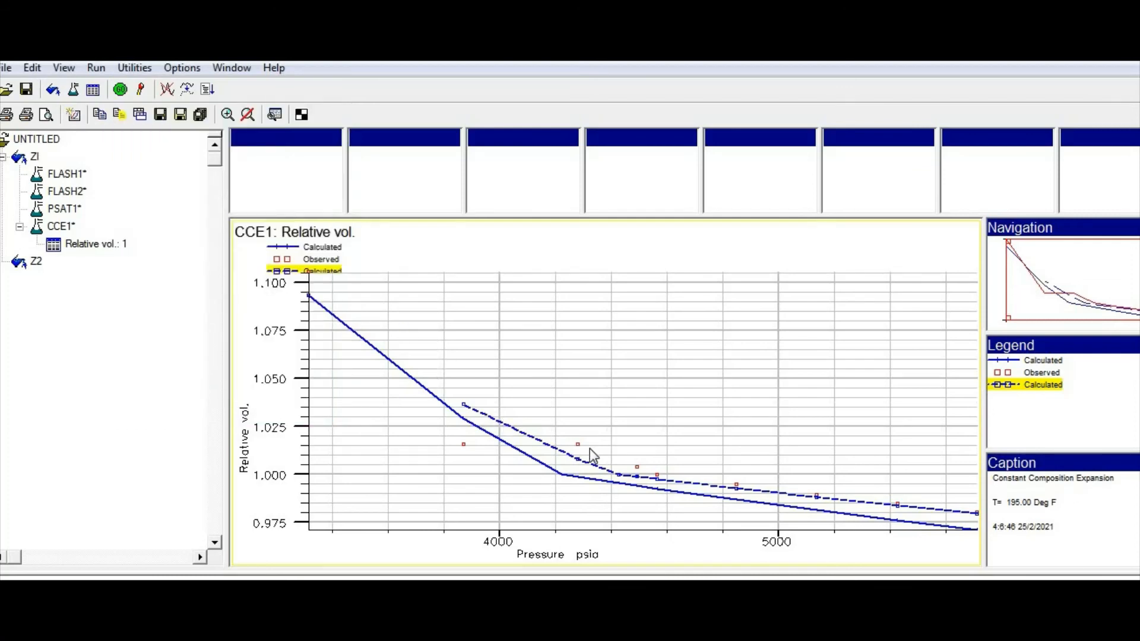